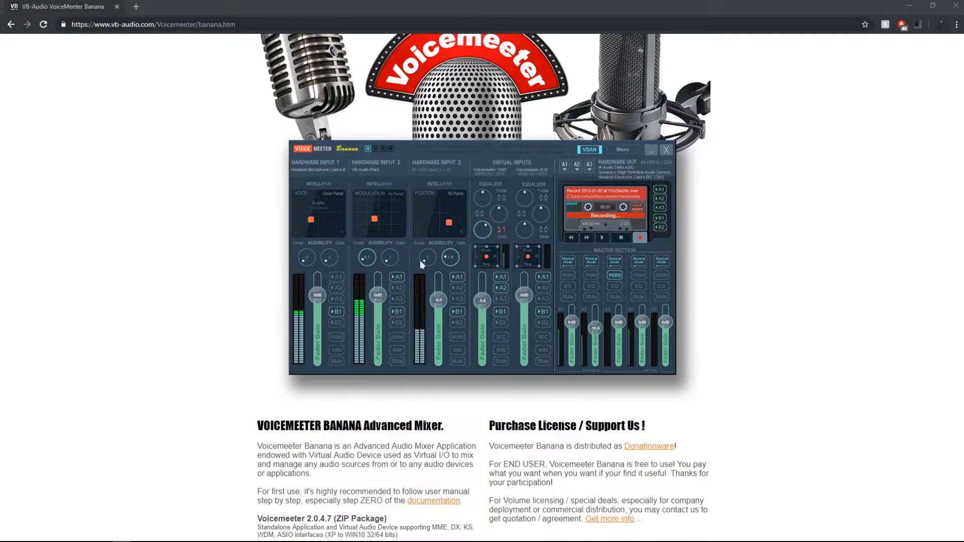
pyautogui.moveTo(432, 176)
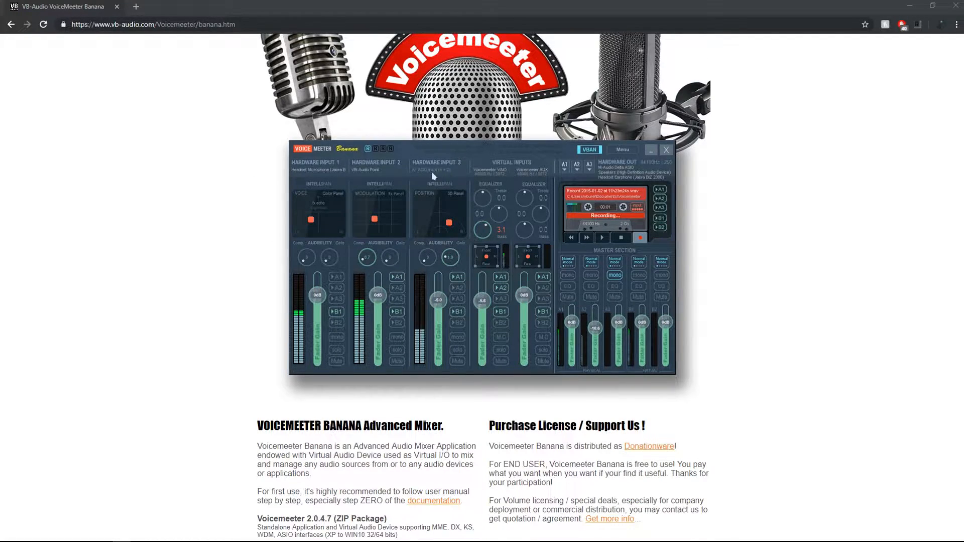
pyautogui.moveTo(361, 191)
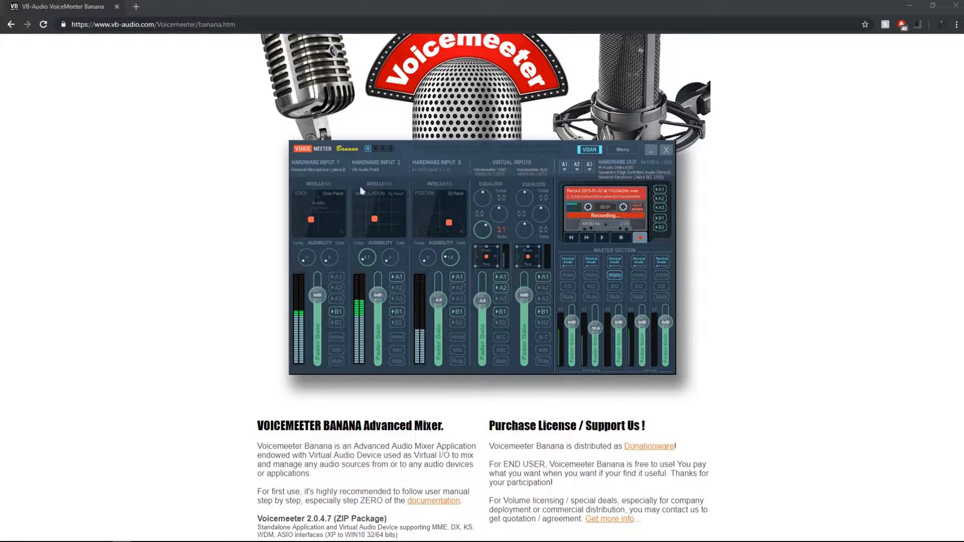
# Go from the Banana page to the VB-CABLE page and download its driver pack
pyautogui.scroll(-3)
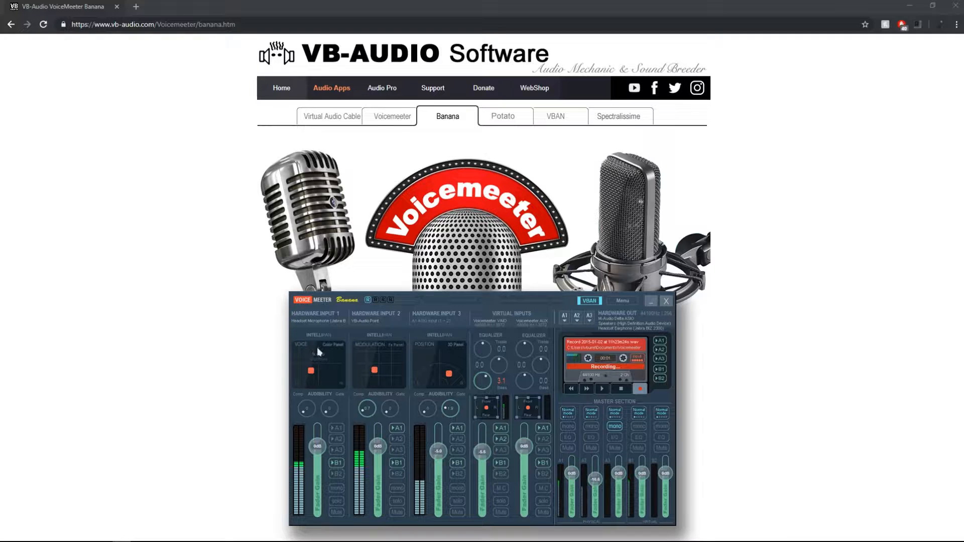
pyautogui.click(330, 116)
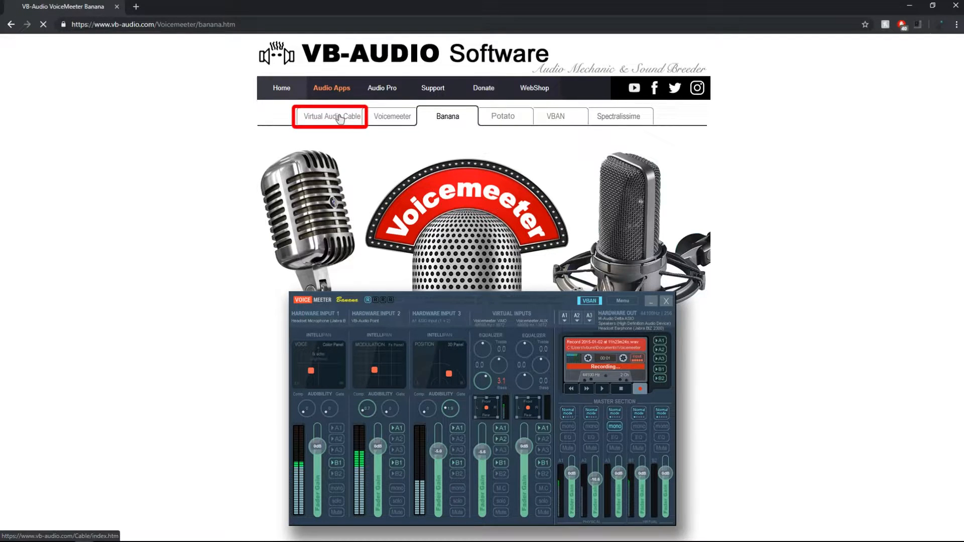
pyautogui.click(330, 116)
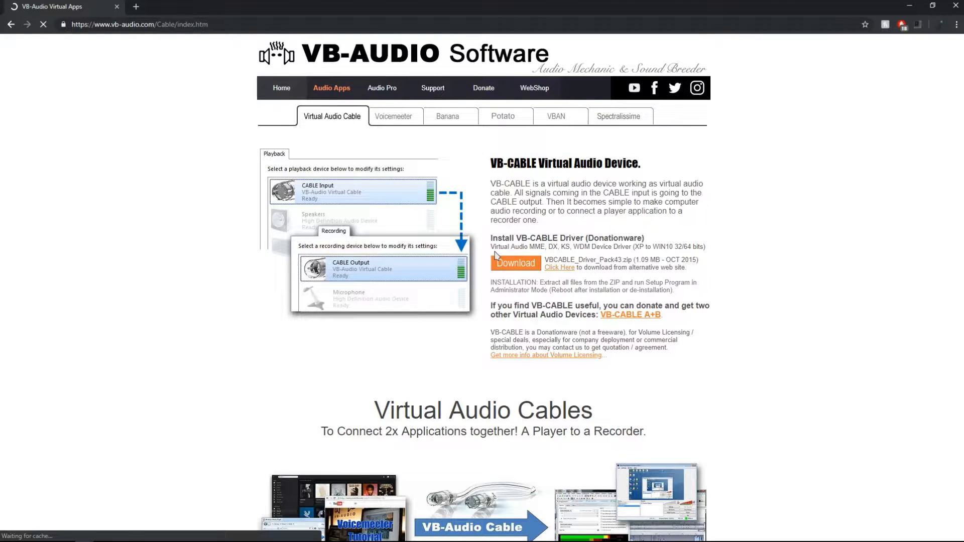
pyautogui.click(516, 263)
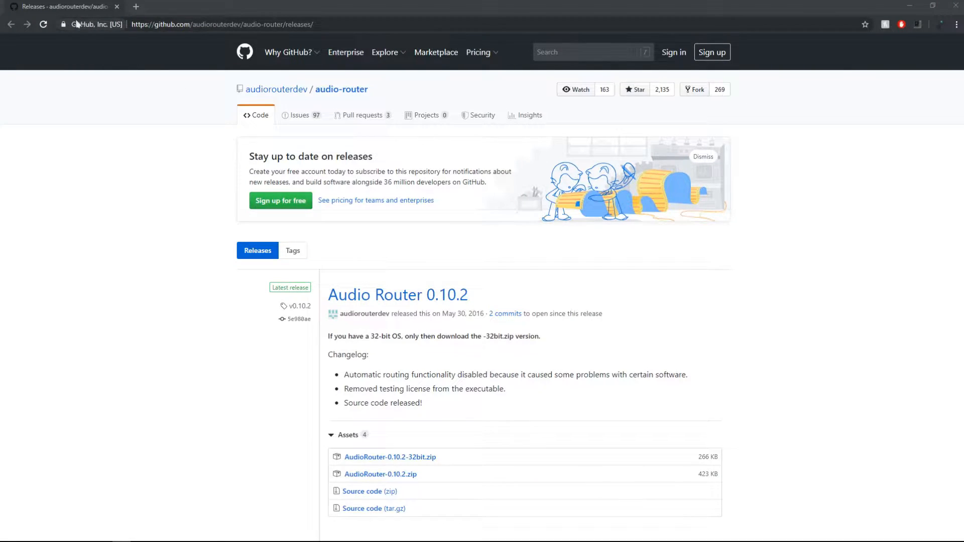
# Scroll the Audio Router 0.10.2 release down to the AudioRouter-0.10.2.zip asset
pyautogui.scroll(-3)
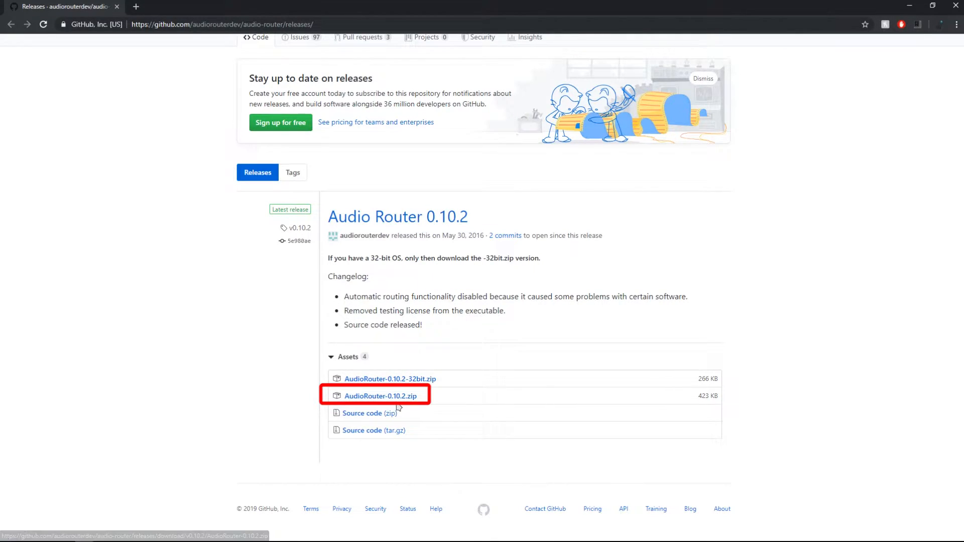
pyautogui.moveTo(411, 425)
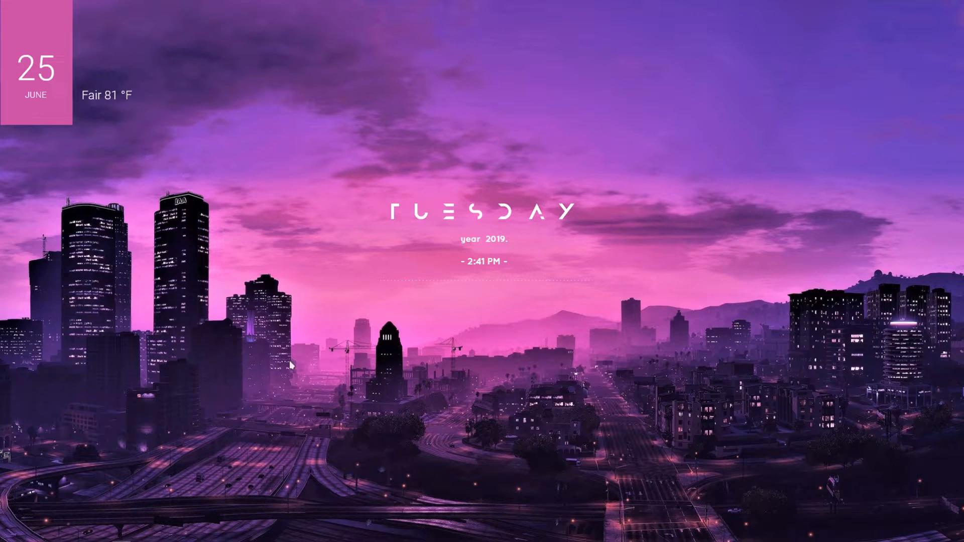
# Search for sound settings, then review recording devices like CABLE Output in the Sound Control Panel
pyautogui.click(8, 531)
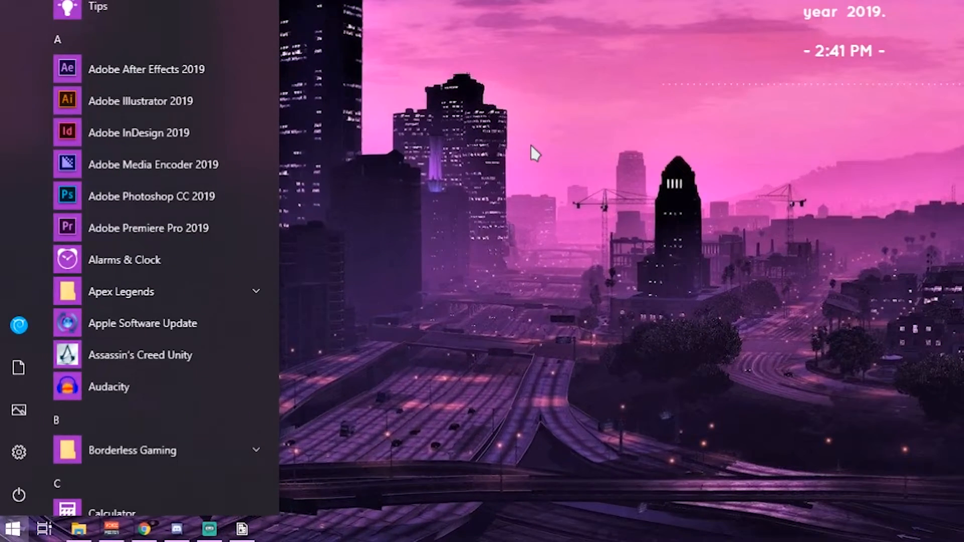
pyautogui.write('sound cont')
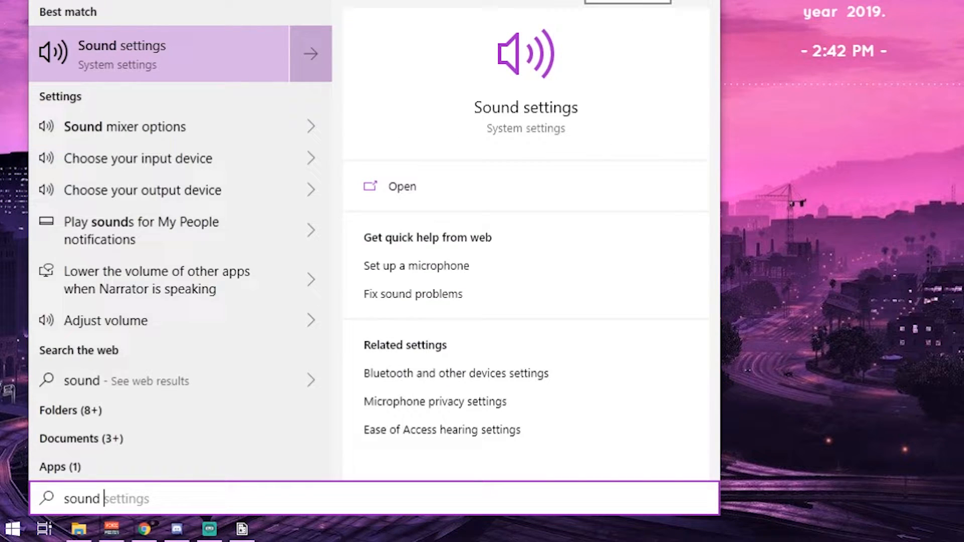
pyautogui.press('Backspace')
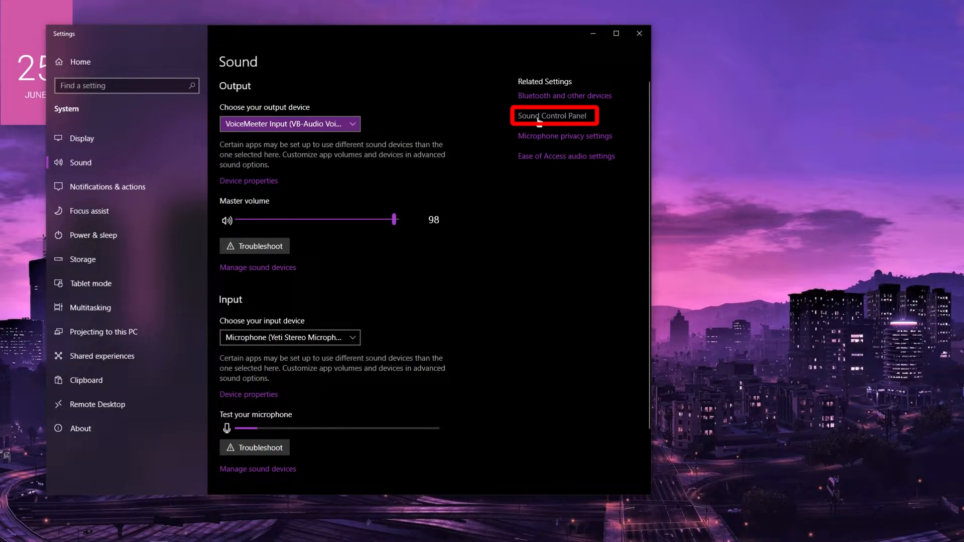
pyautogui.click(552, 116)
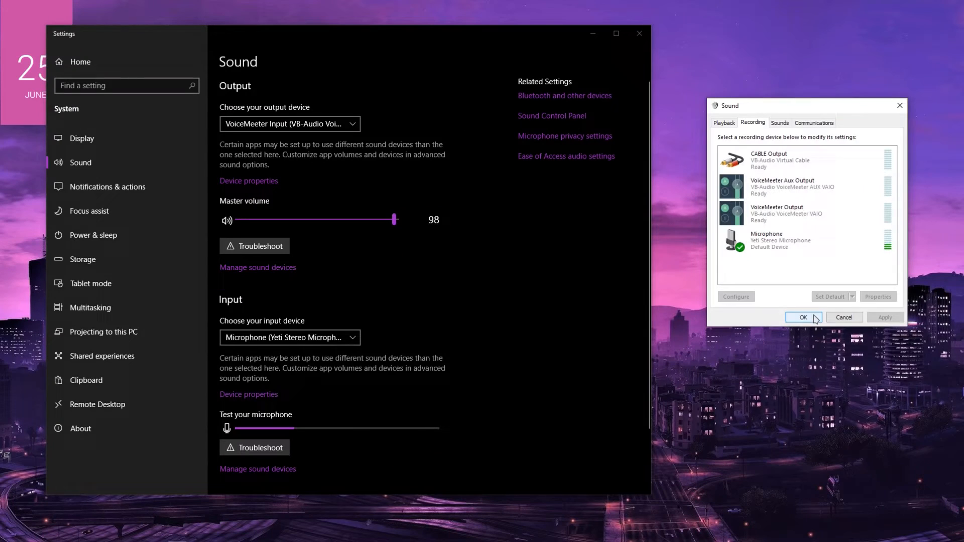
pyautogui.click(802, 318)
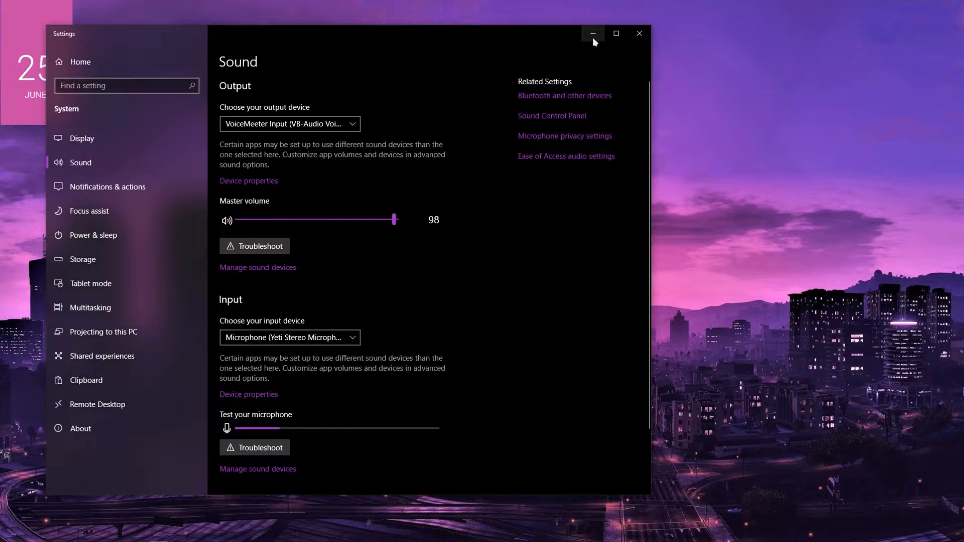
# Center the Voicemeeter window and set A1 to KS: VB-Audio Point, leaving A3 unassigned
pyautogui.click(592, 34)
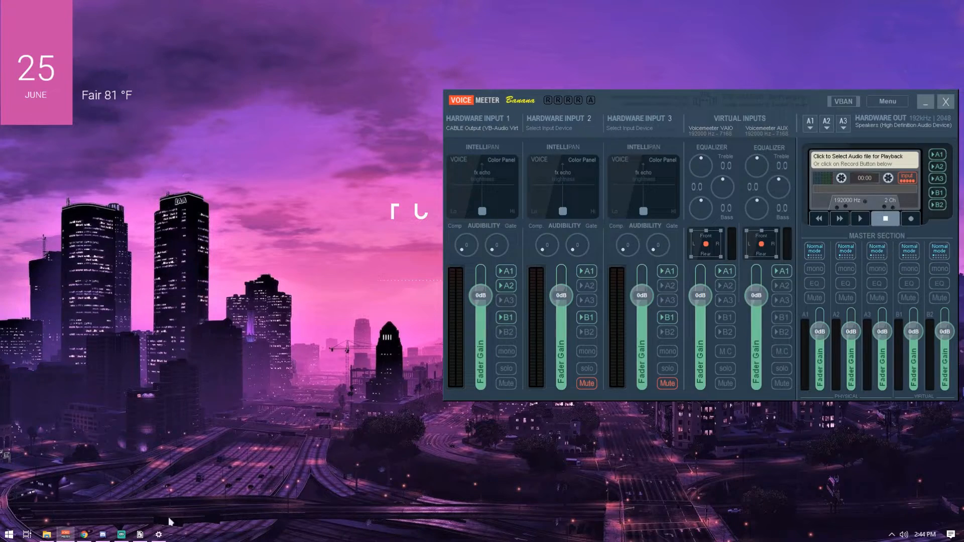
pyautogui.moveTo(677, 101); pyautogui.dragTo(418, 145)
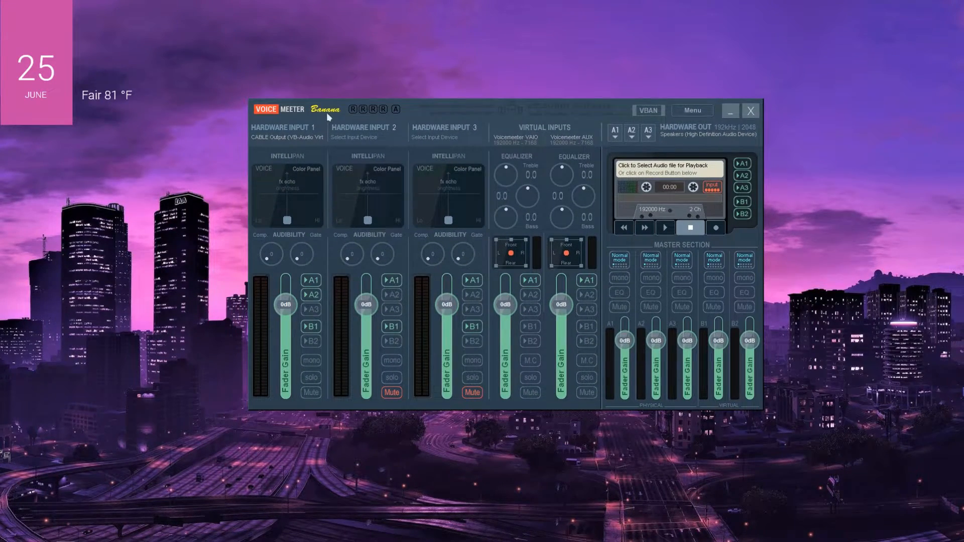
pyautogui.moveTo(611, 293)
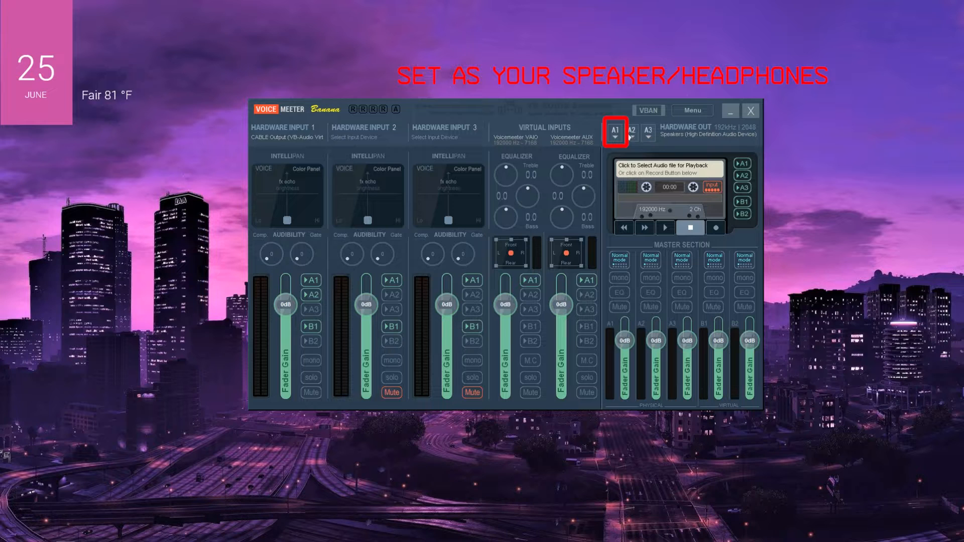
pyautogui.click(614, 131)
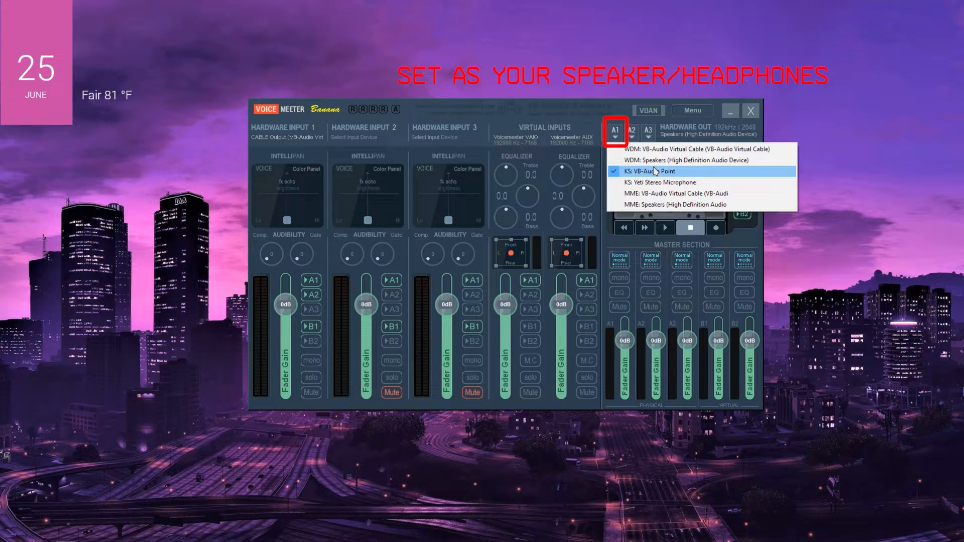
pyautogui.moveTo(663, 159)
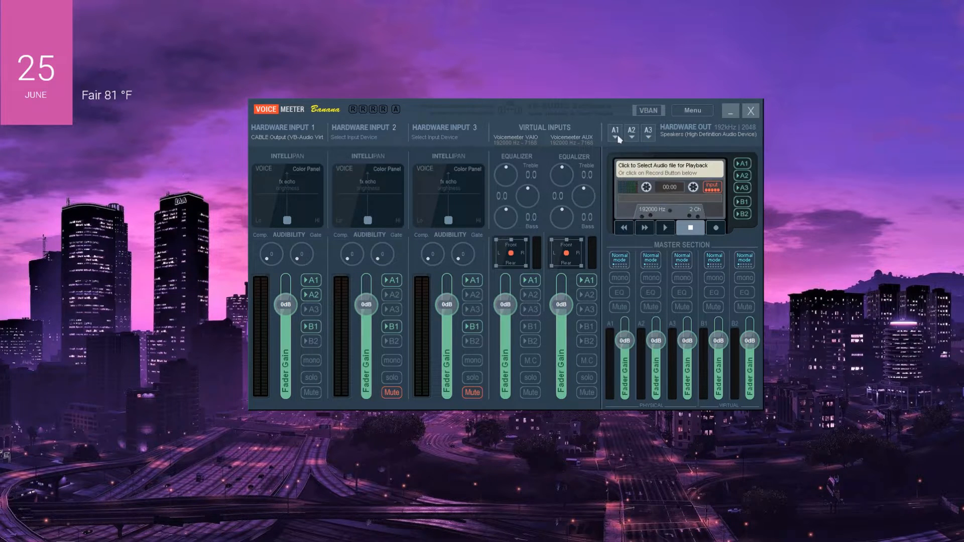
pyautogui.click(614, 131)
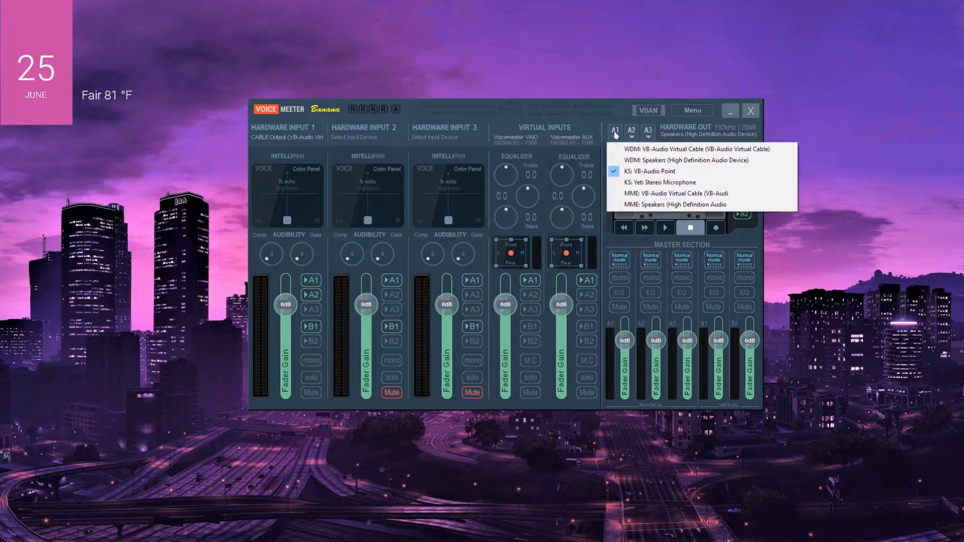
pyautogui.click(632, 135)
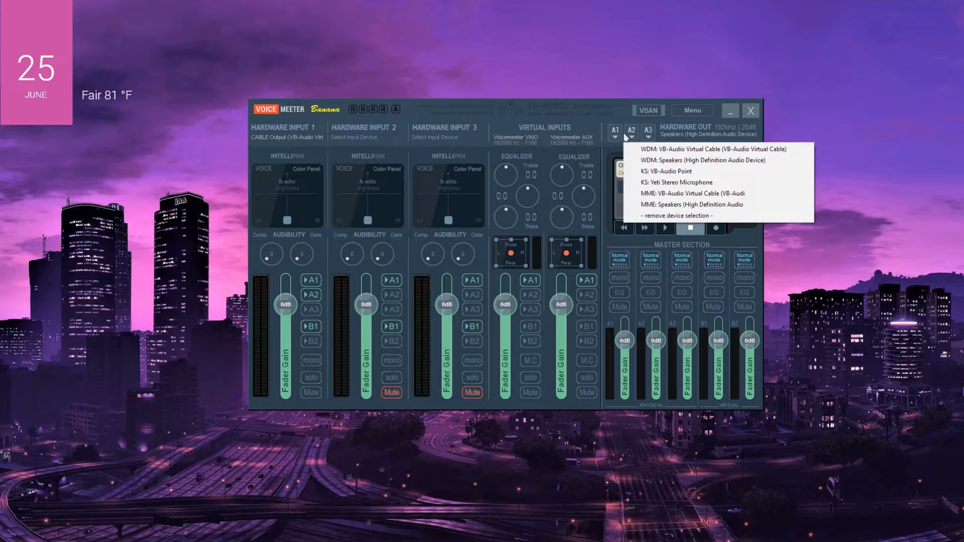
pyautogui.moveTo(622, 139)
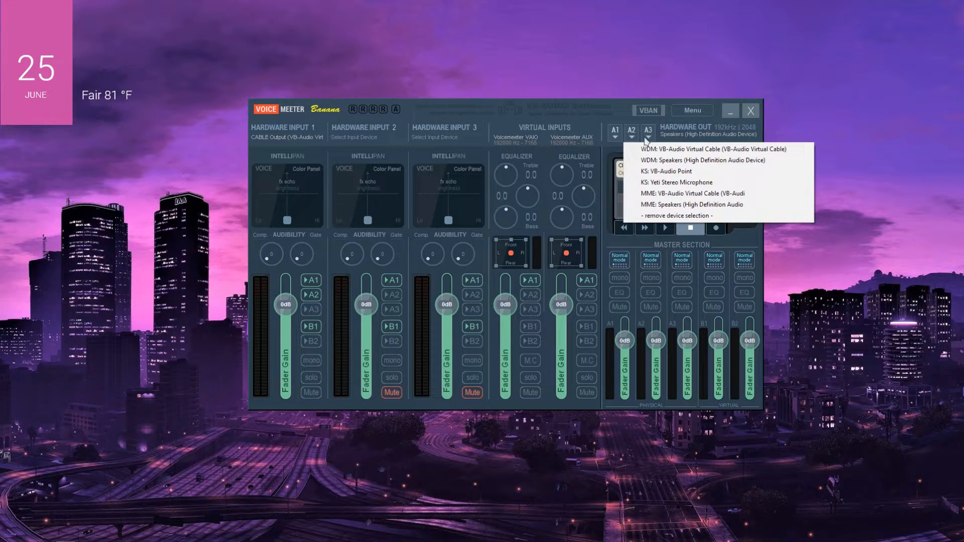
pyautogui.click(691, 110)
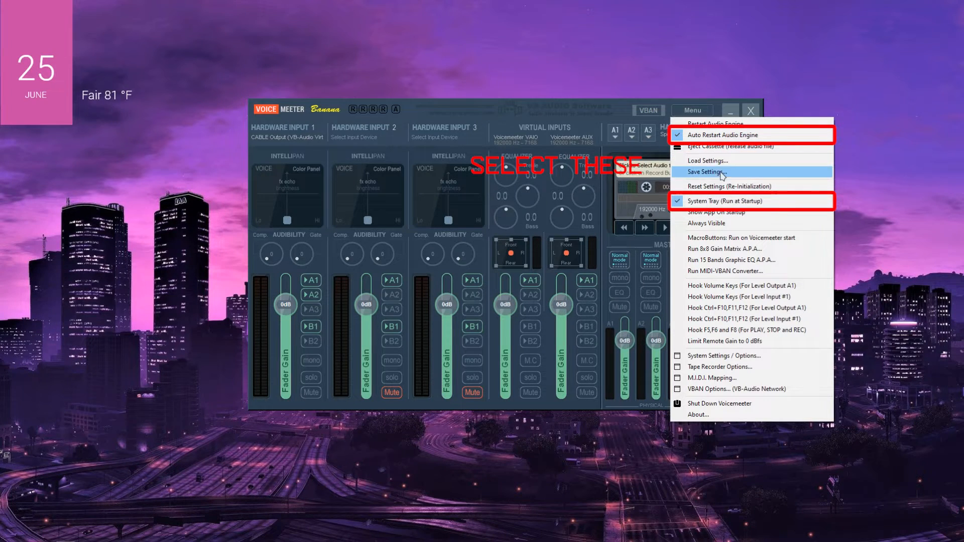
pyautogui.moveTo(719, 212)
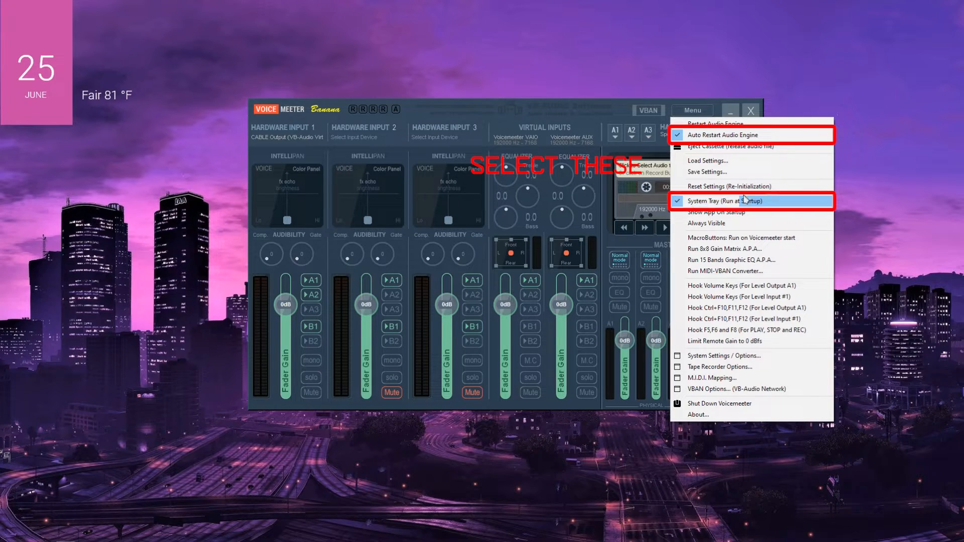
pyautogui.moveTo(726, 200)
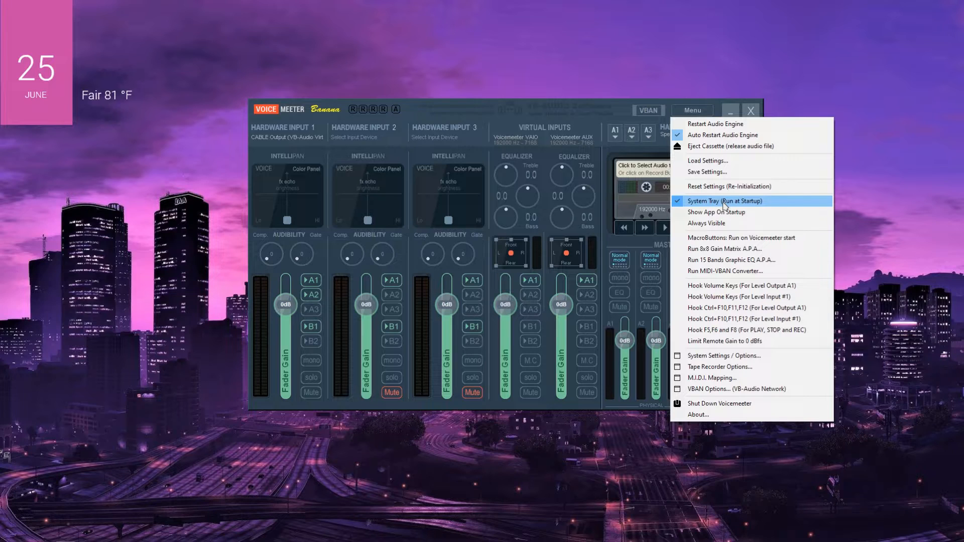
pyautogui.moveTo(724, 208)
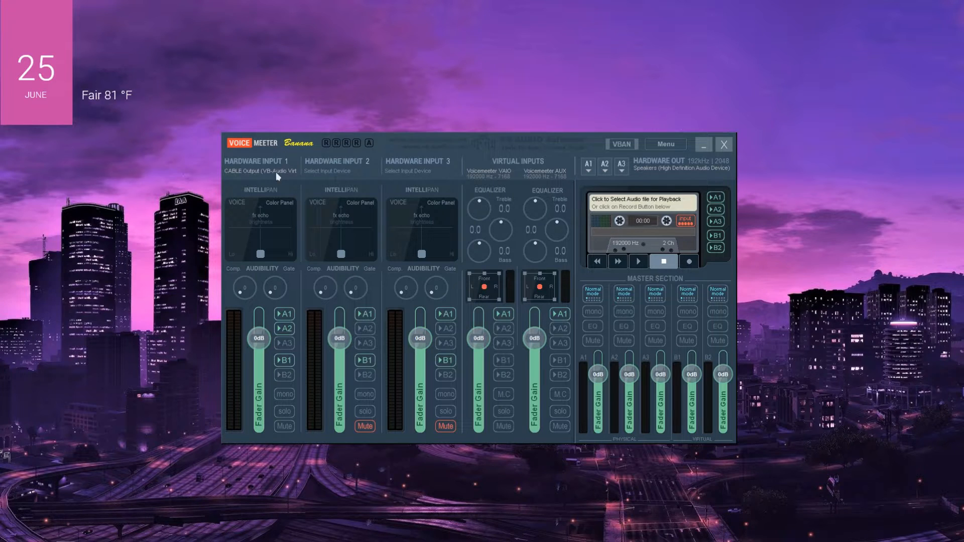
pyautogui.moveTo(264, 175)
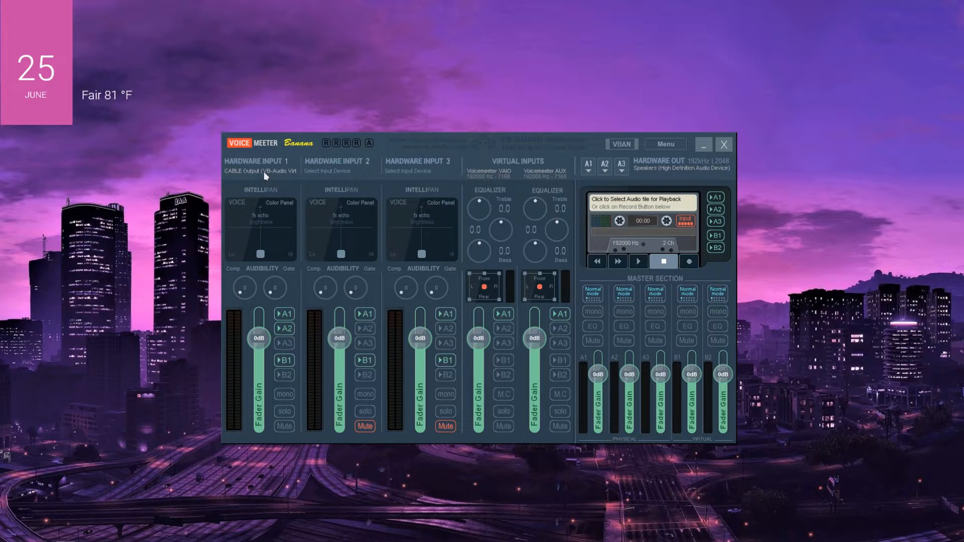
# Set Hardware Input 1 to WDM: CABLE Output and route inputs 2 and 3 likewise
pyautogui.click(261, 167)
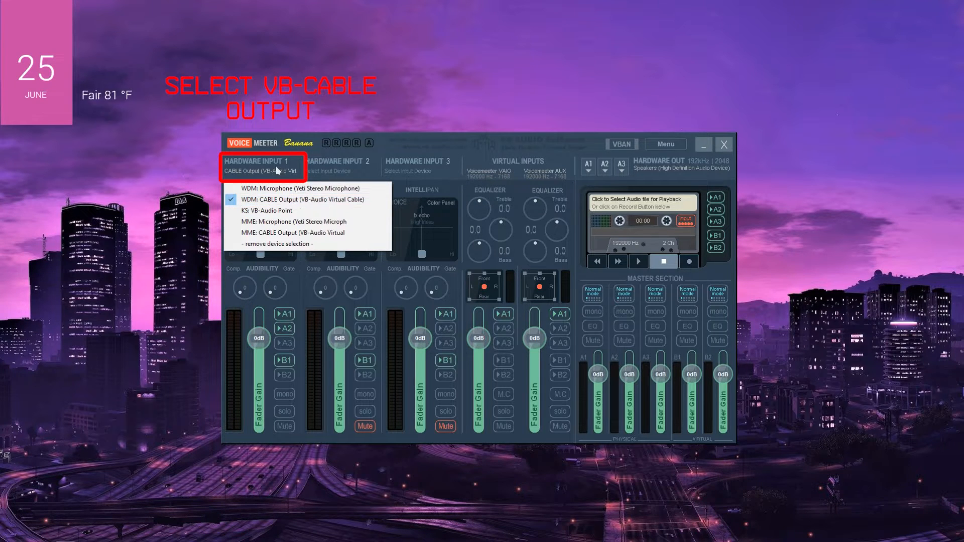
pyautogui.click(302, 199)
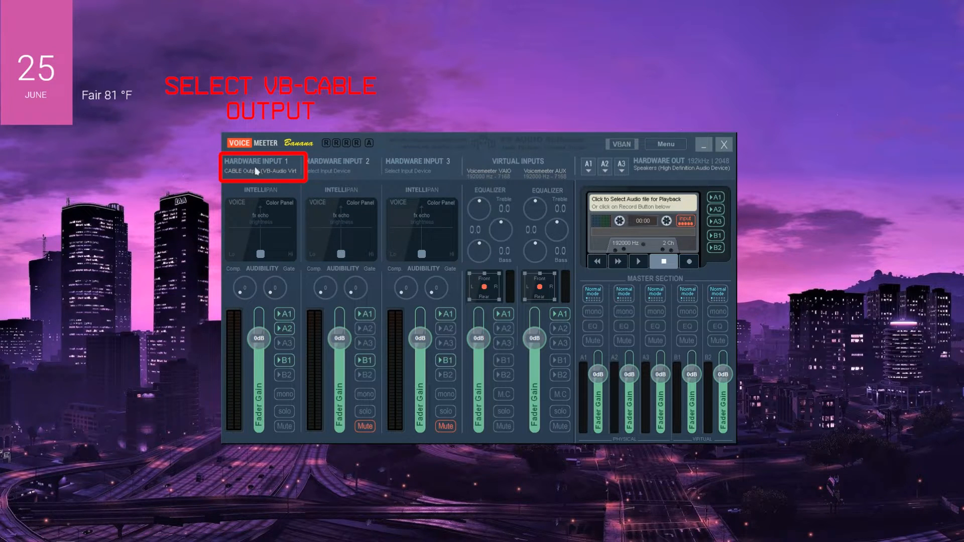
pyautogui.click(263, 166)
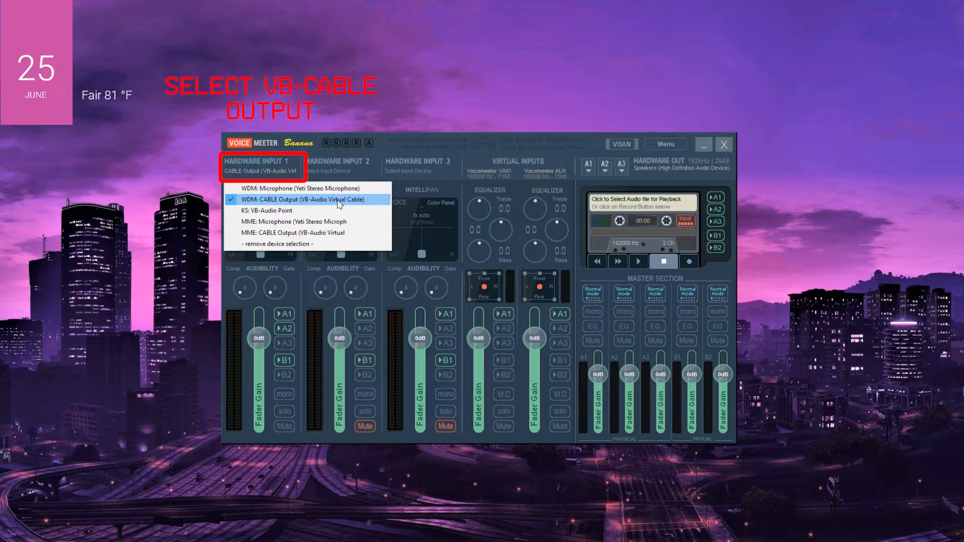
pyautogui.moveTo(296, 189)
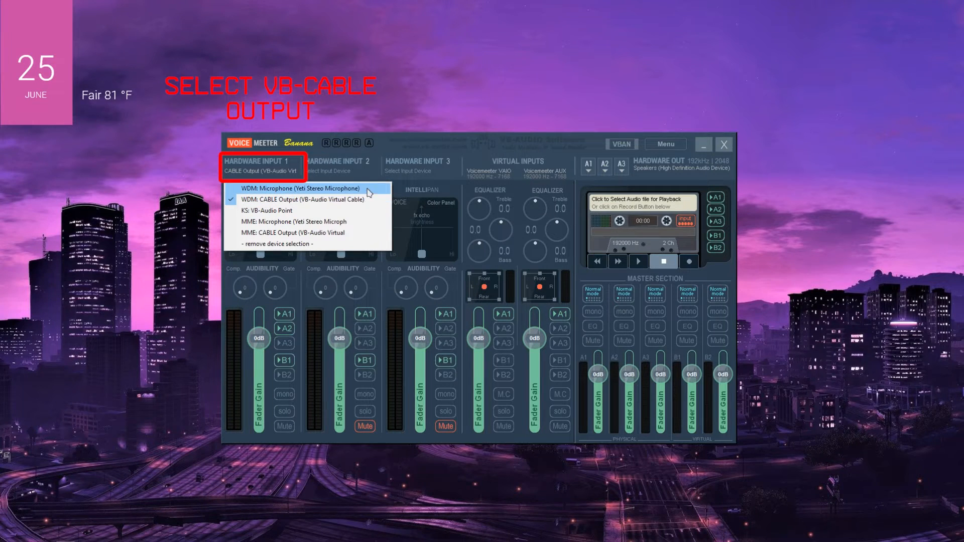
pyautogui.click(300, 199)
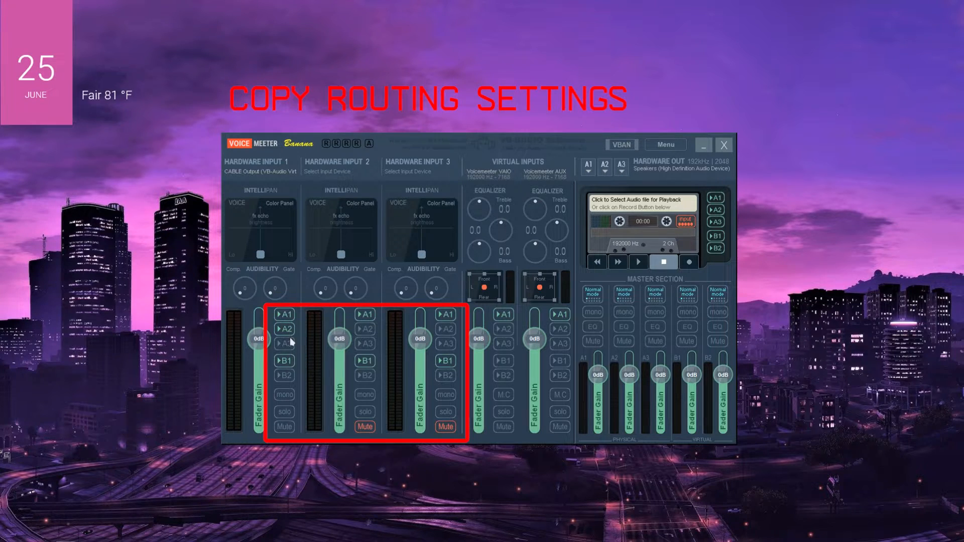
pyautogui.click(258, 172)
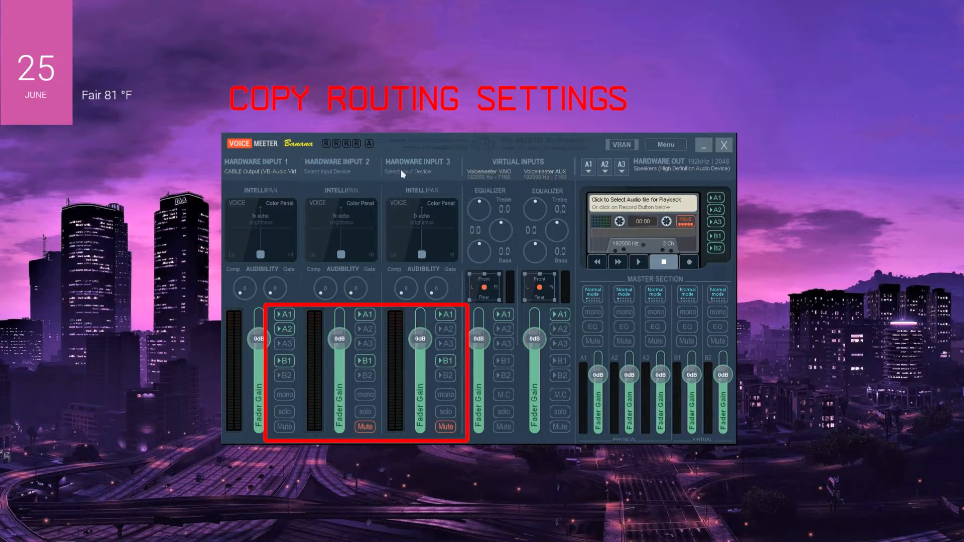
pyautogui.click(417, 172)
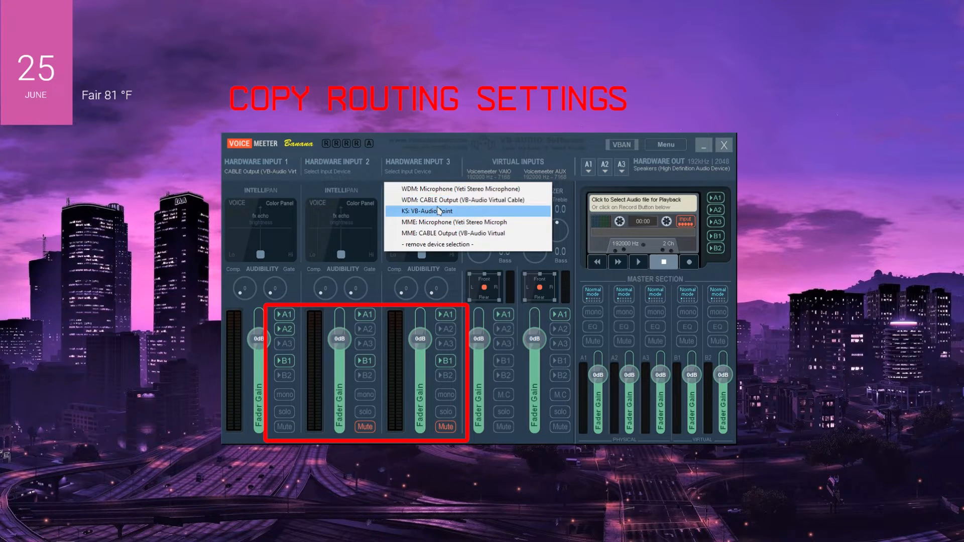
pyautogui.moveTo(421, 200)
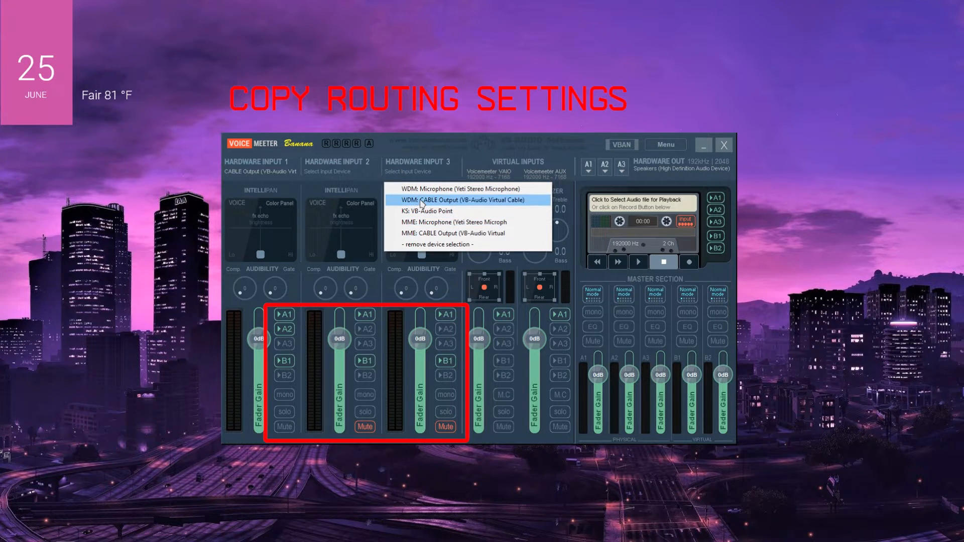
pyautogui.click(464, 200)
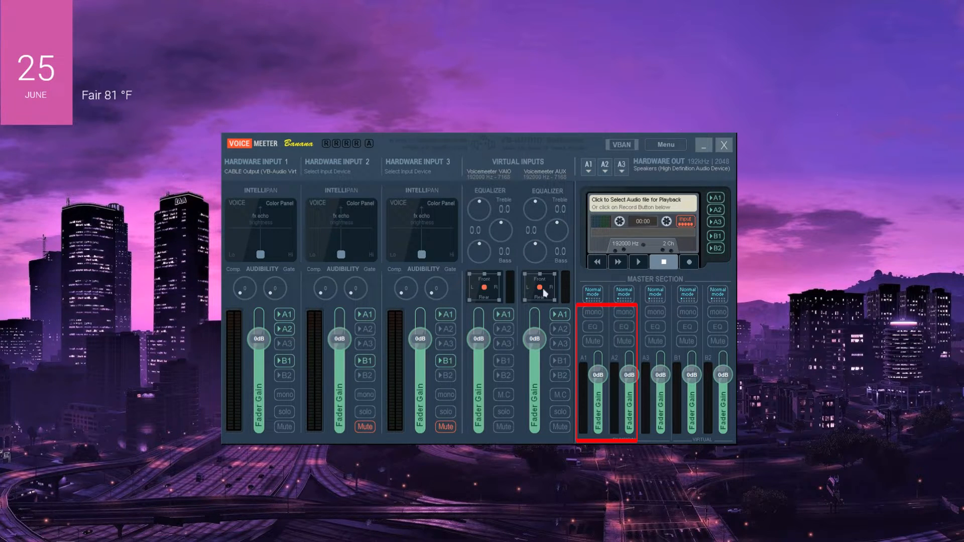
pyautogui.moveTo(510, 185)
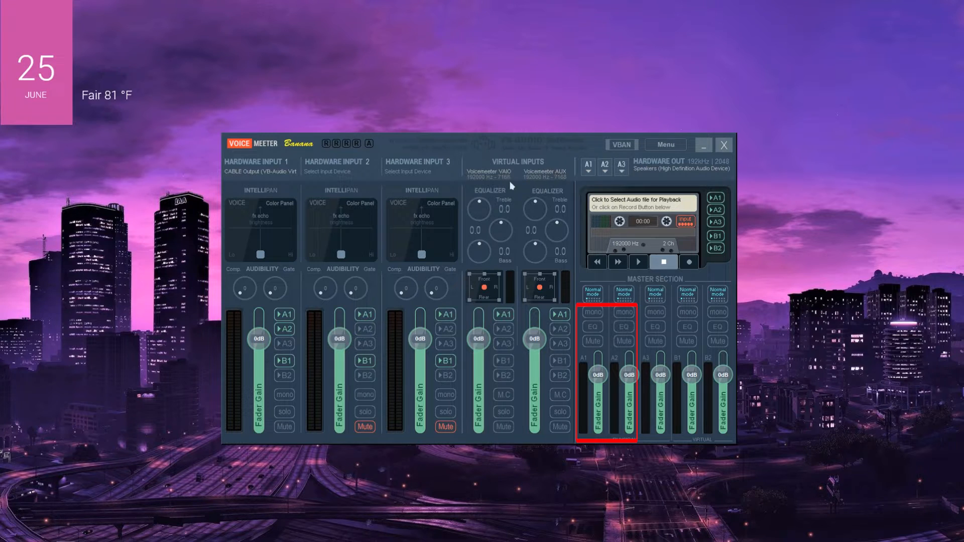
pyautogui.moveTo(417, 247)
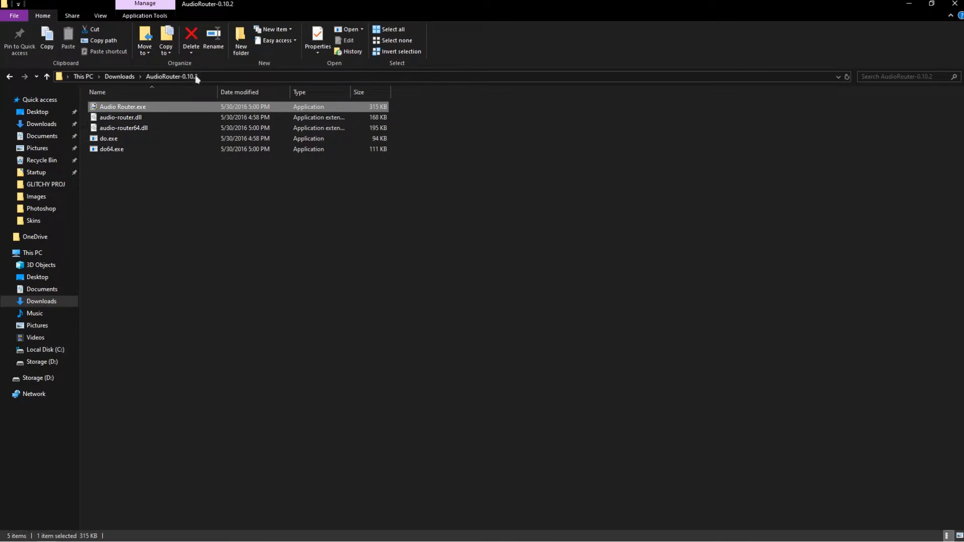
pyautogui.moveTo(117, 114)
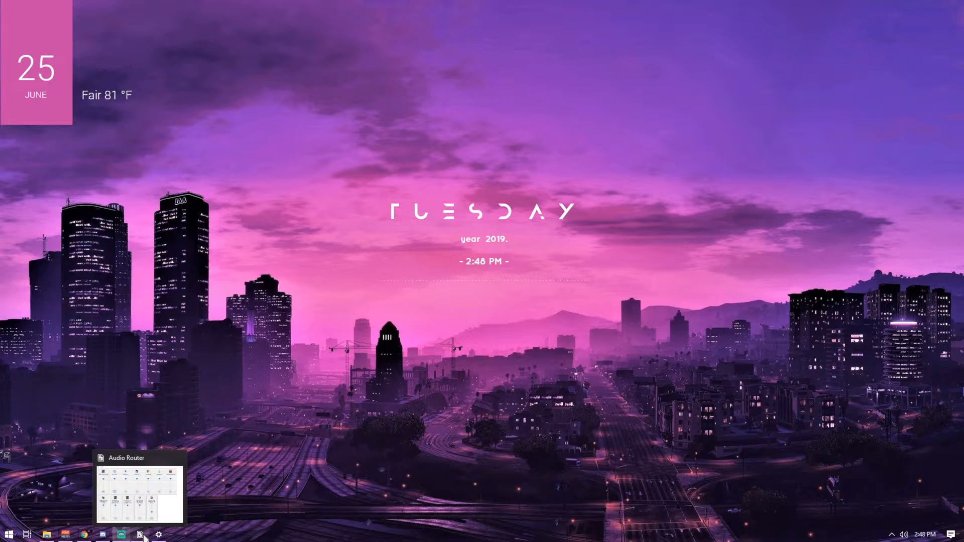
# Review Chrome's routing options in Audio Router, keeping the default audio device
pyautogui.click(121, 534)
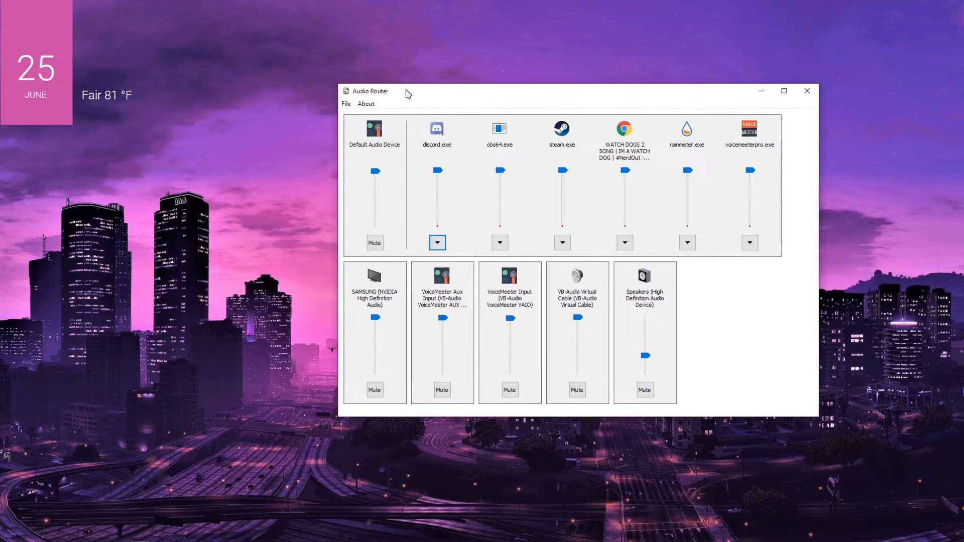
pyautogui.click(625, 242)
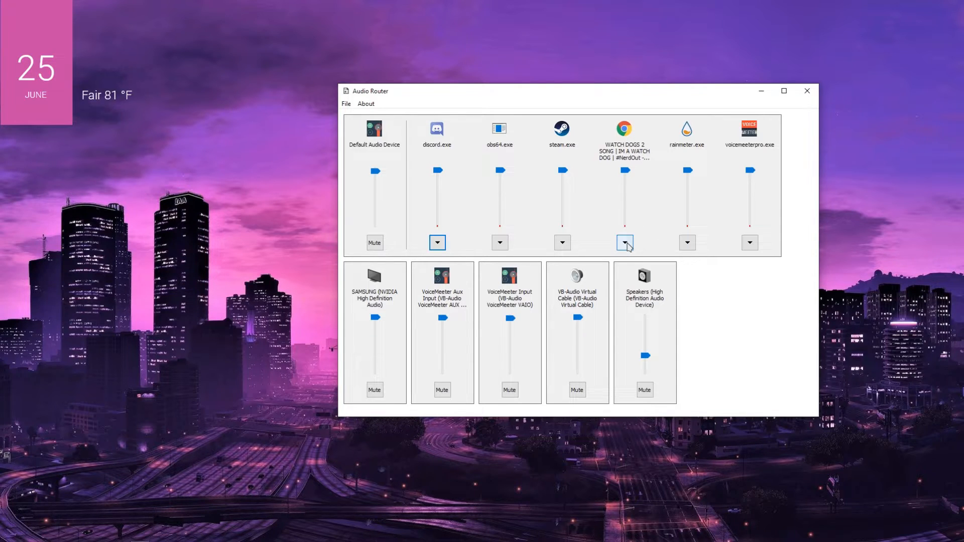
pyautogui.click(624, 242)
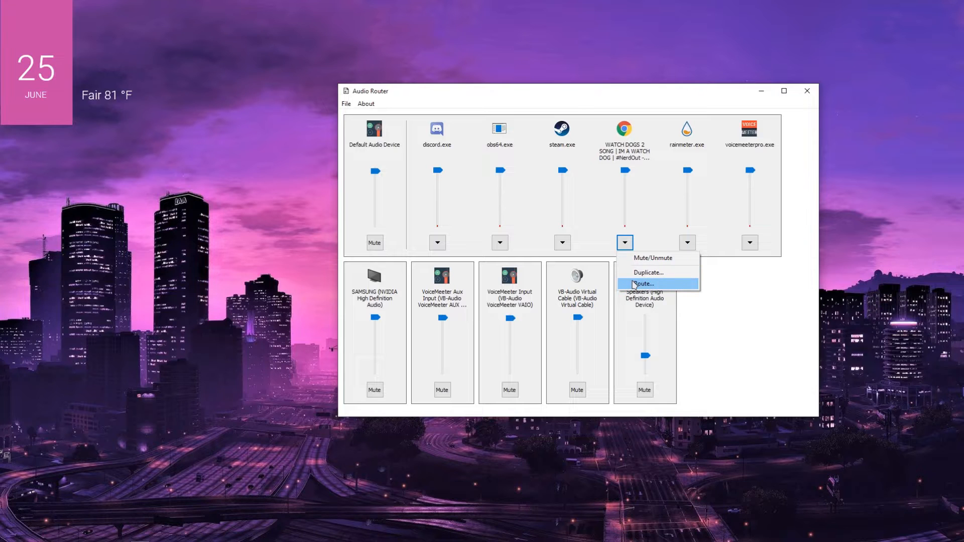
pyautogui.click(643, 284)
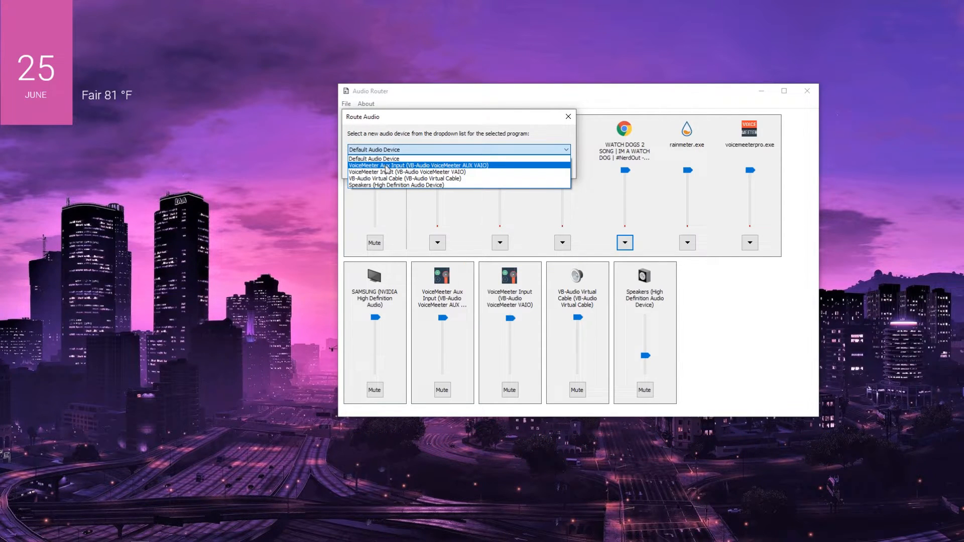
pyautogui.moveTo(373, 159)
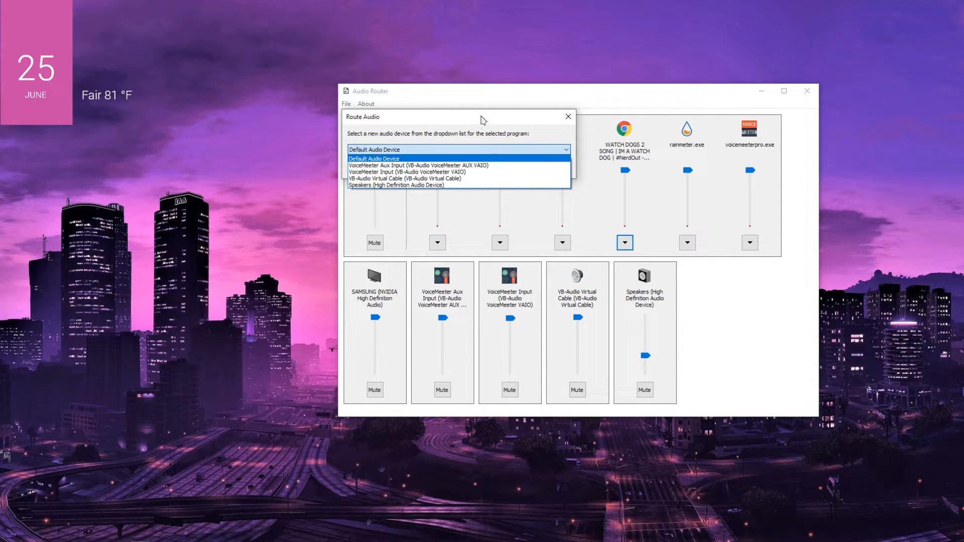
pyautogui.click(374, 159)
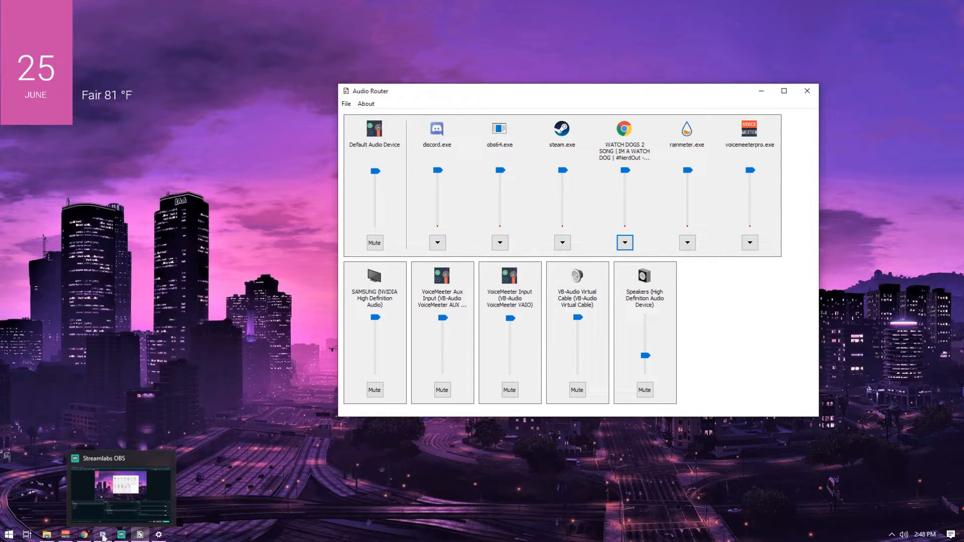
# Minimize Voicemeeter and inspect the audio options for steam.exe and voicemeeterpro.exe
pyautogui.click(102, 533)
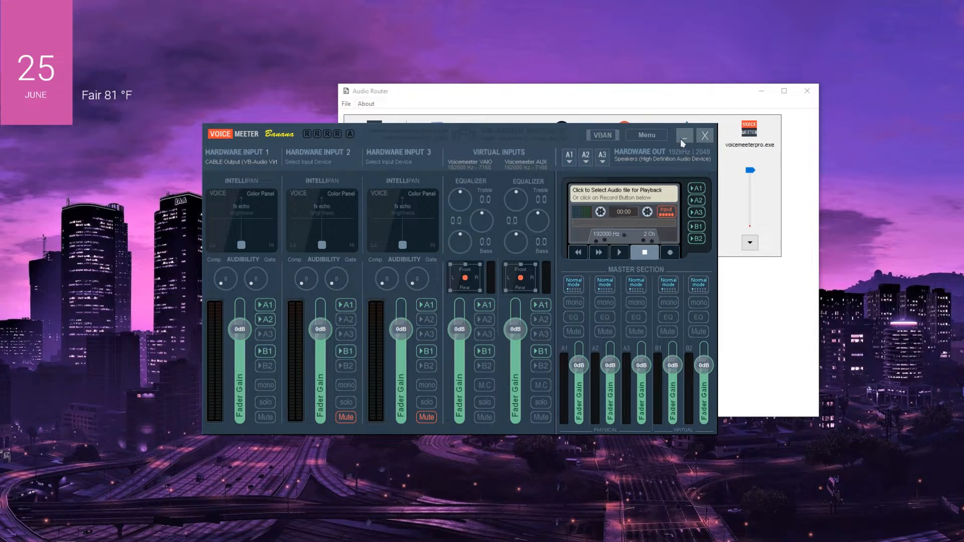
pyautogui.click(684, 135)
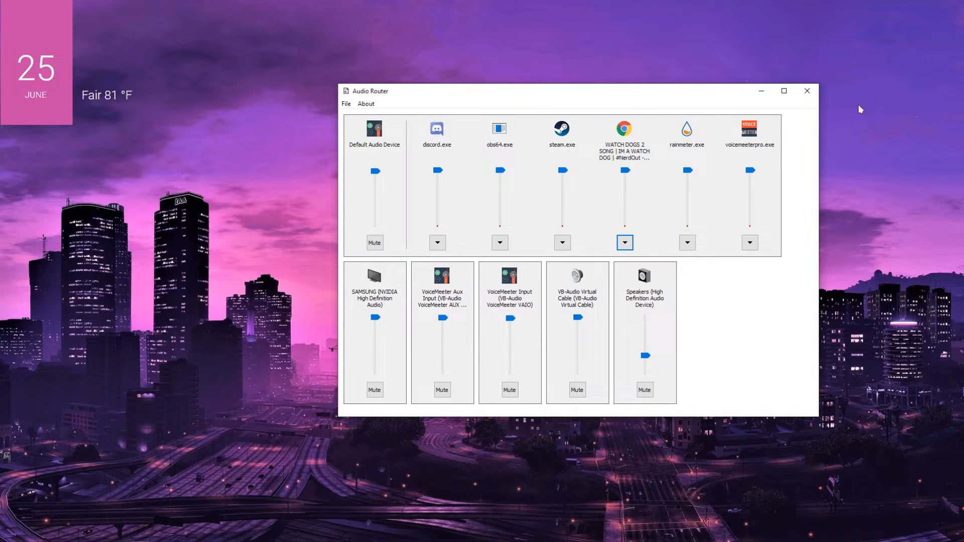
pyautogui.click(562, 242)
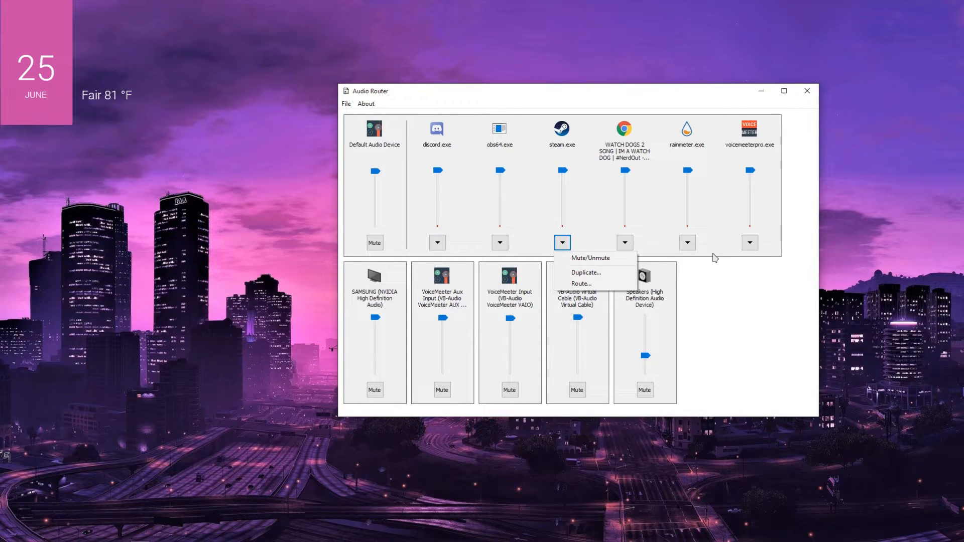
pyautogui.click(749, 242)
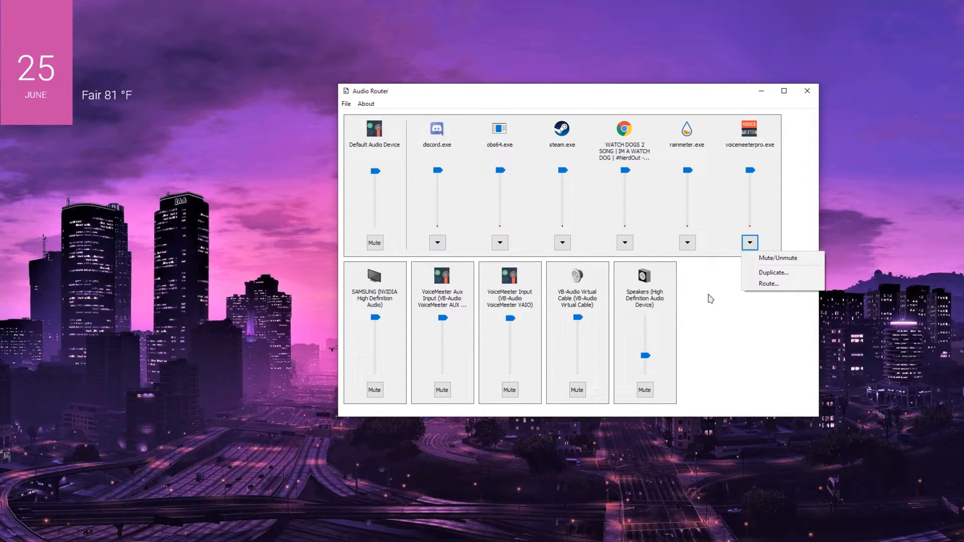
pyautogui.click(438, 242)
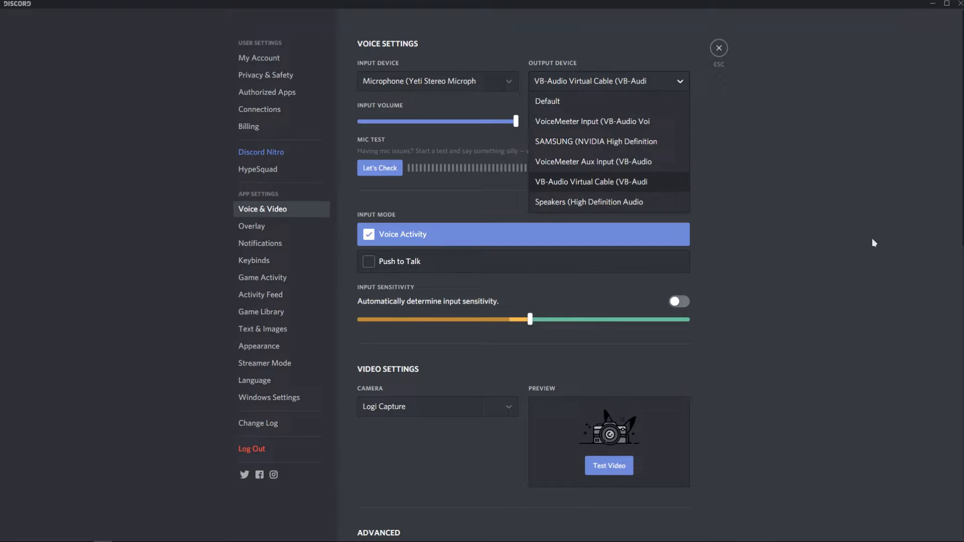
pyautogui.moveTo(641, 188)
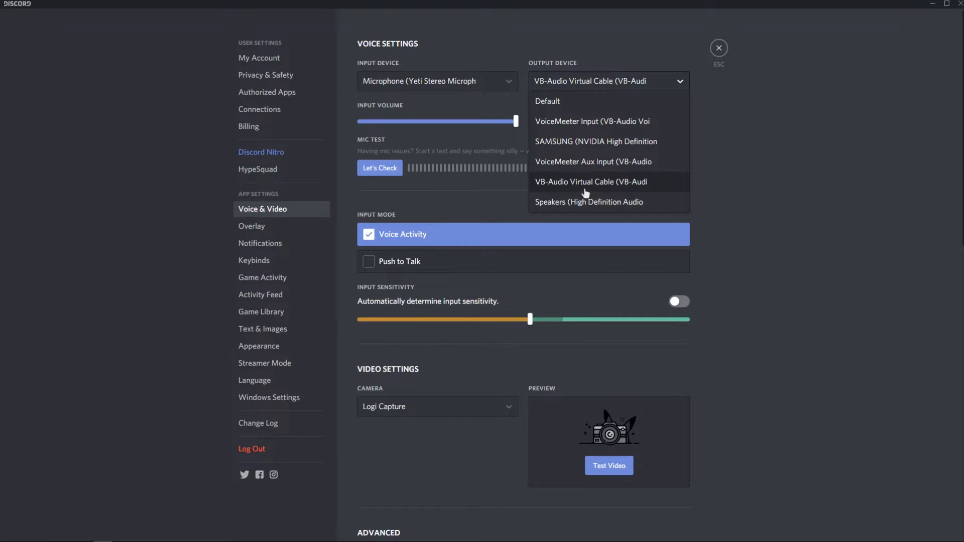
pyautogui.moveTo(554, 165)
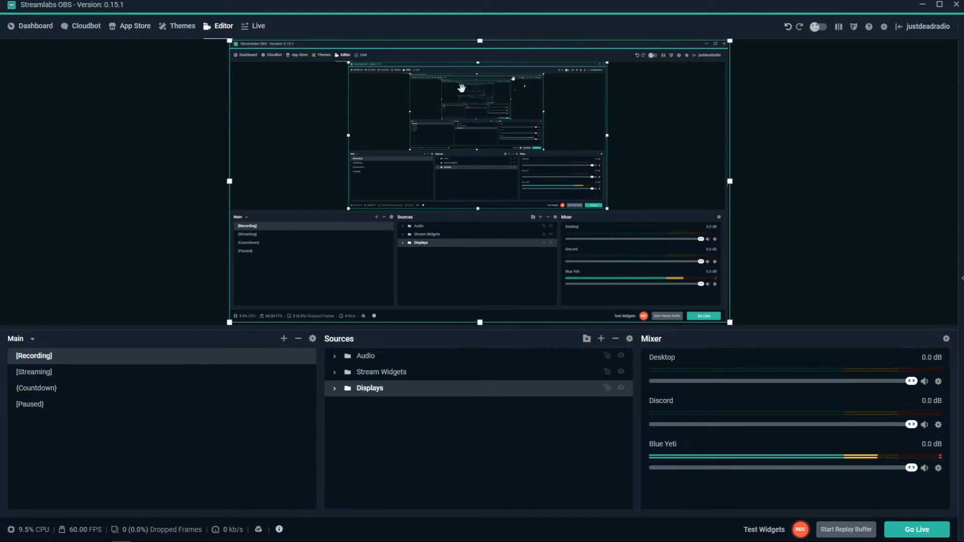
pyautogui.moveTo(467, 215)
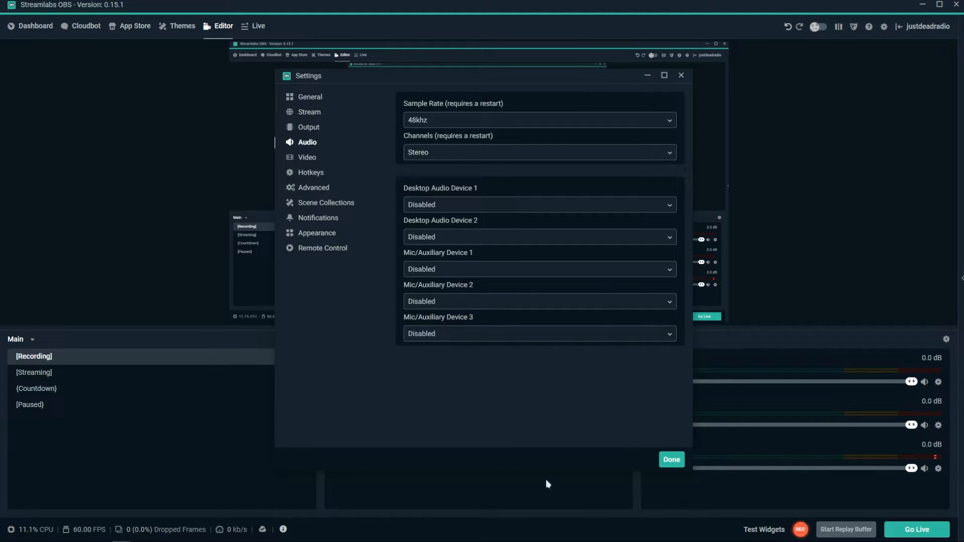
# Apply the audio settings with Desktop Audio and Mic/Auxiliary devices all Disabled
pyautogui.click(671, 460)
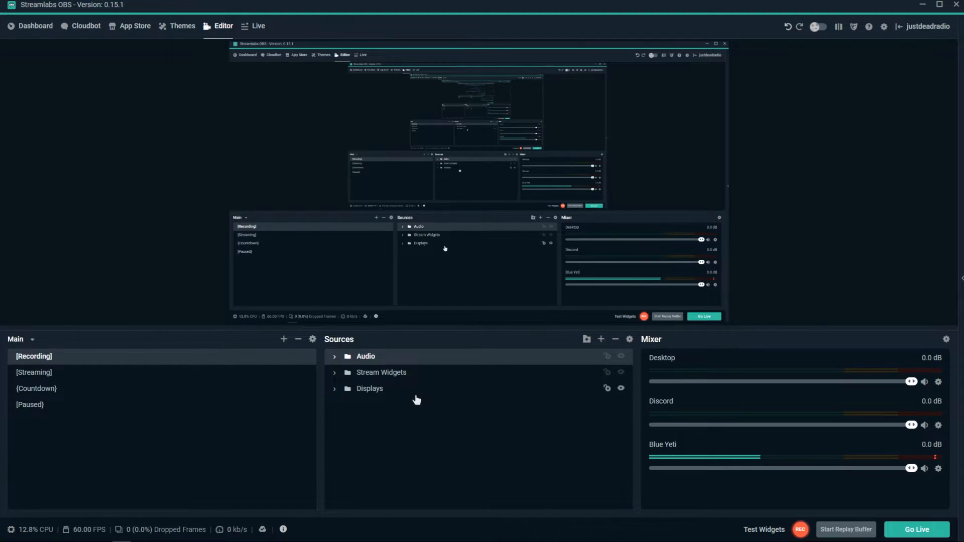
# Add an Audio Output Capture source named 'Discord'
pyautogui.click(600, 338)
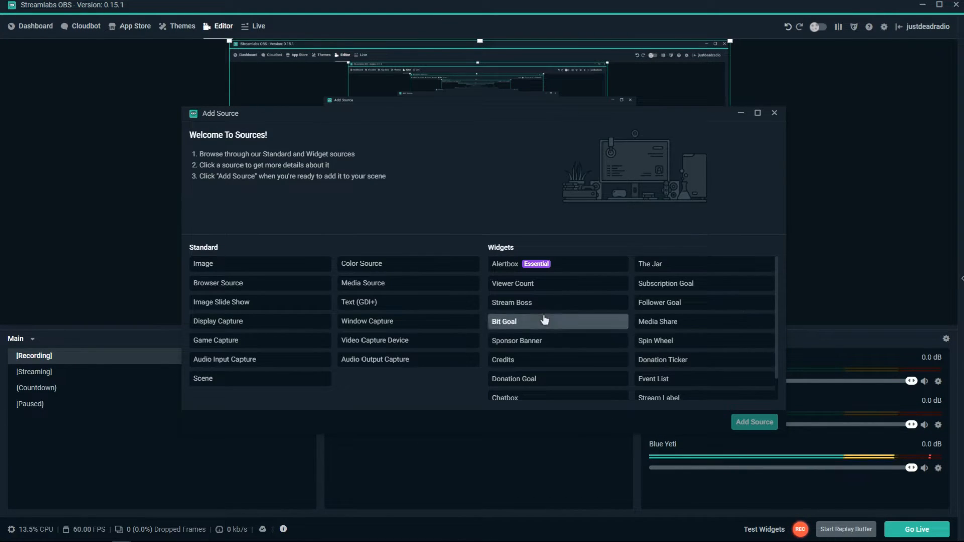
pyautogui.moveTo(376, 359)
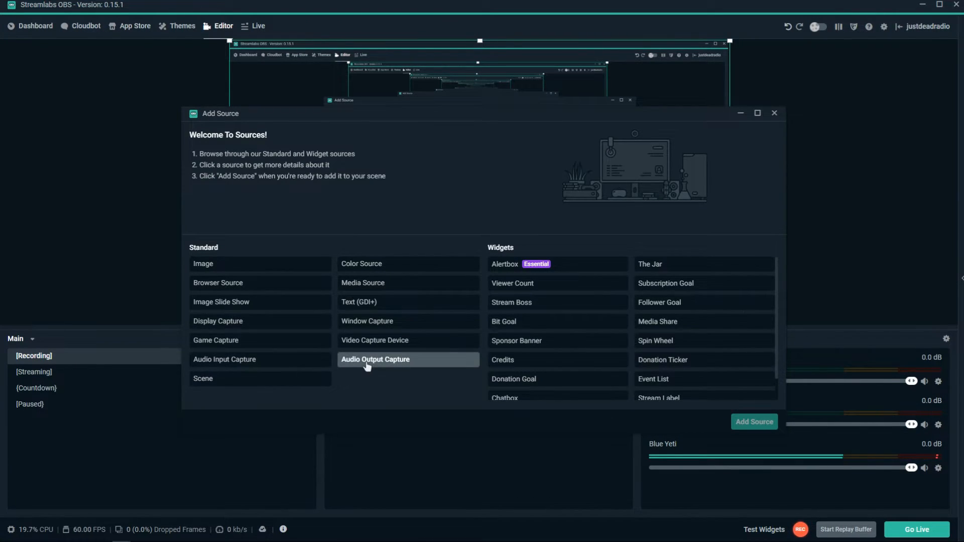
pyautogui.click(375, 359)
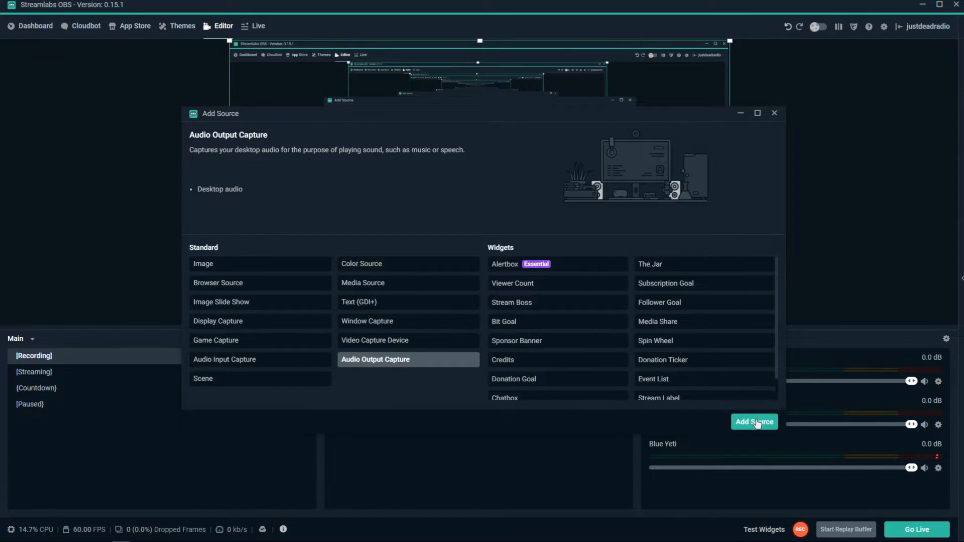
pyautogui.click(754, 422)
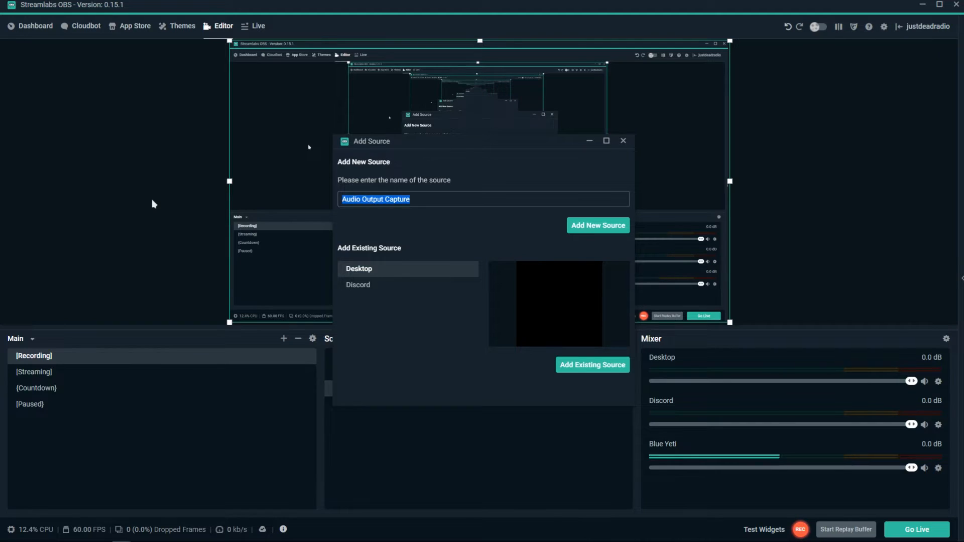
pyautogui.write('Disco')
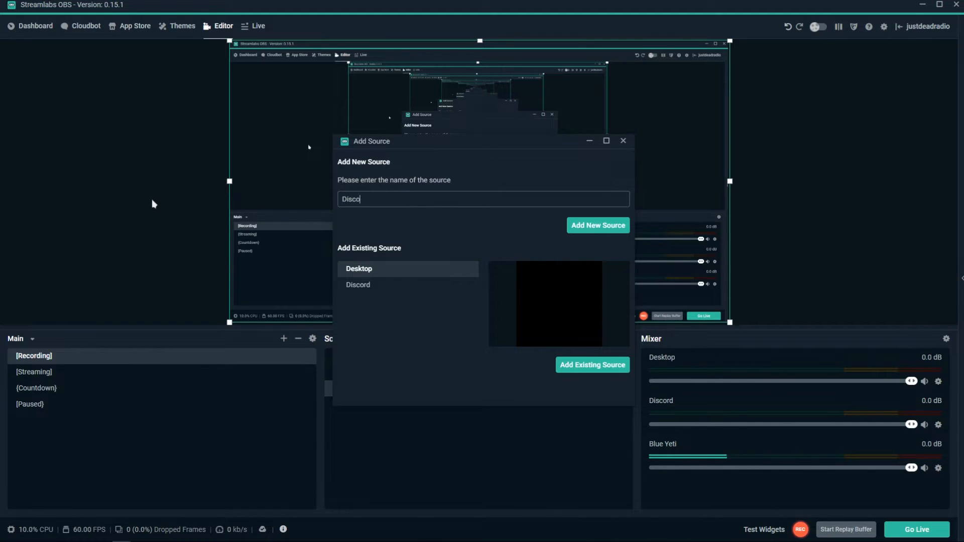
pyautogui.write('rd')
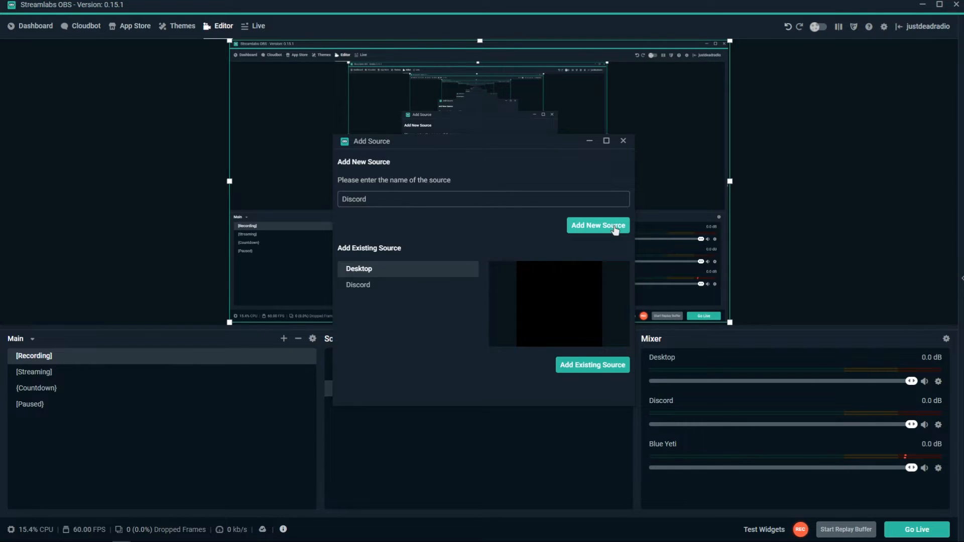
pyautogui.click(597, 224)
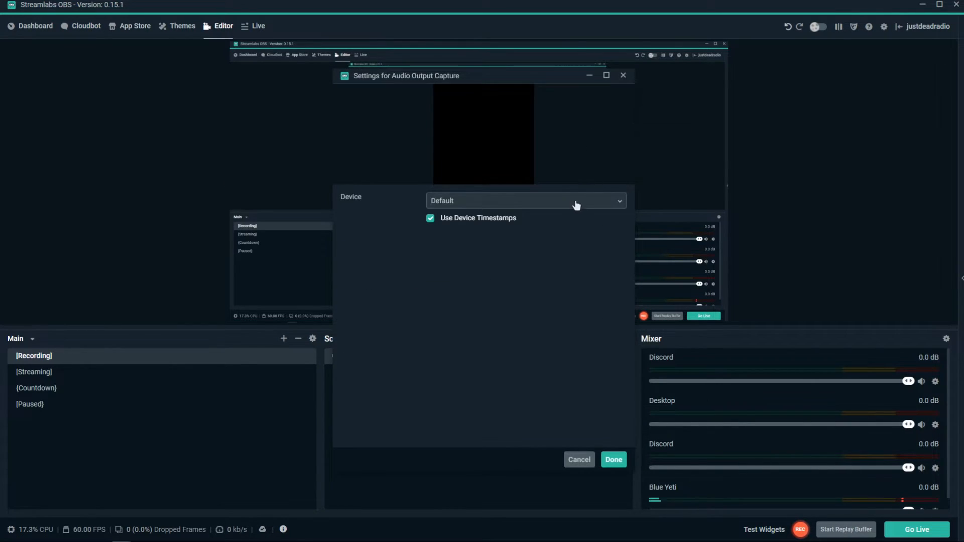
# Set the Discord source's device to VB-Audio Virtual Cable
pyautogui.click(526, 200)
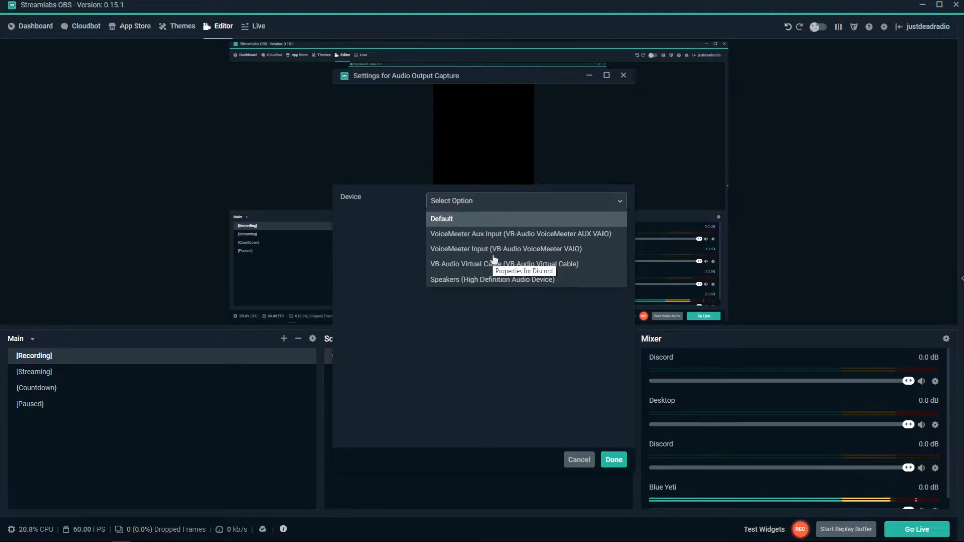
pyautogui.moveTo(554, 373)
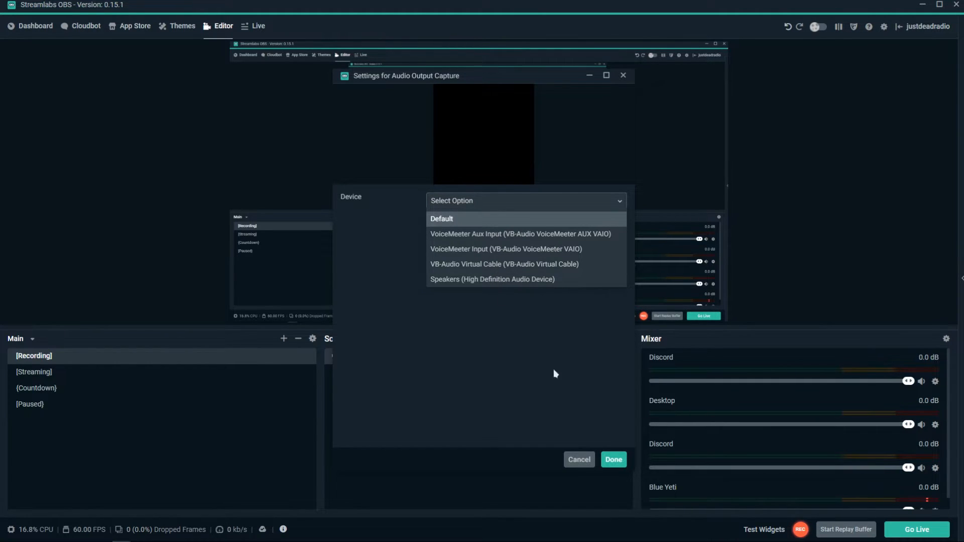
pyautogui.click(503, 263)
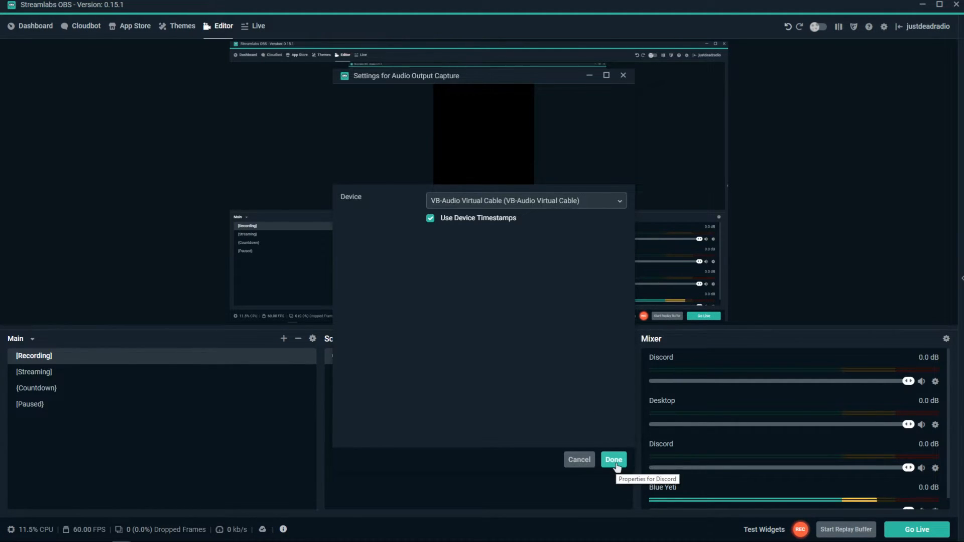
pyautogui.click(613, 460)
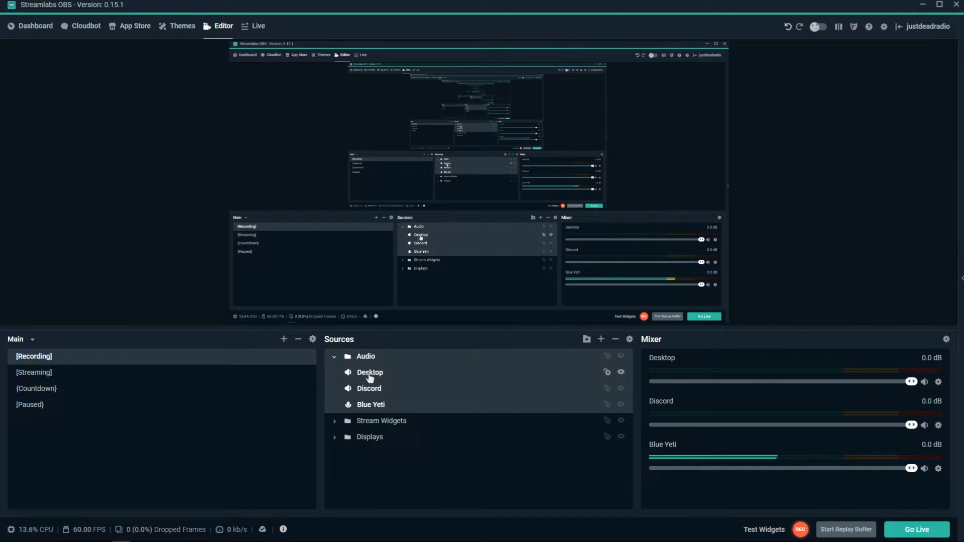
# Confirm the Desktop source captures VoiceMeeter Aux Input
pyautogui.rightClick(369, 372)
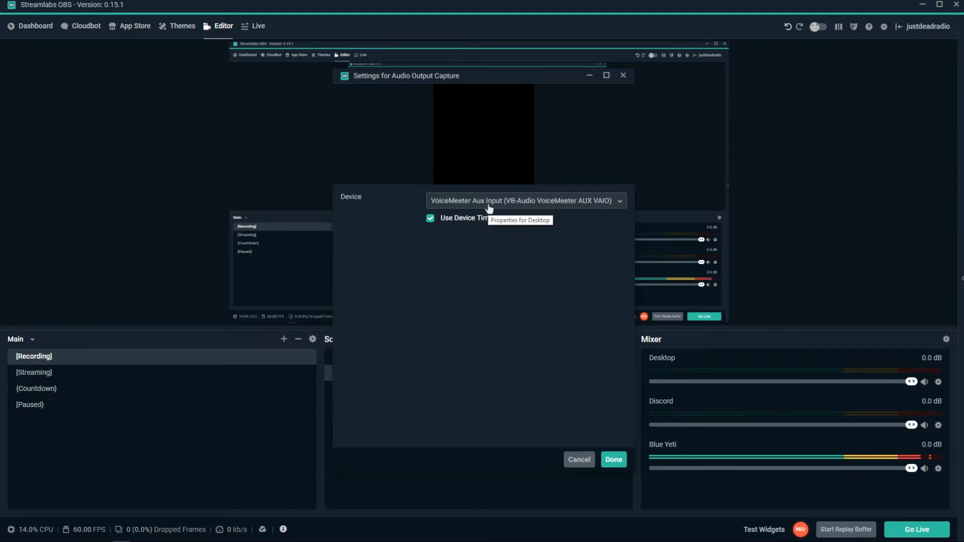
pyautogui.click(524, 200)
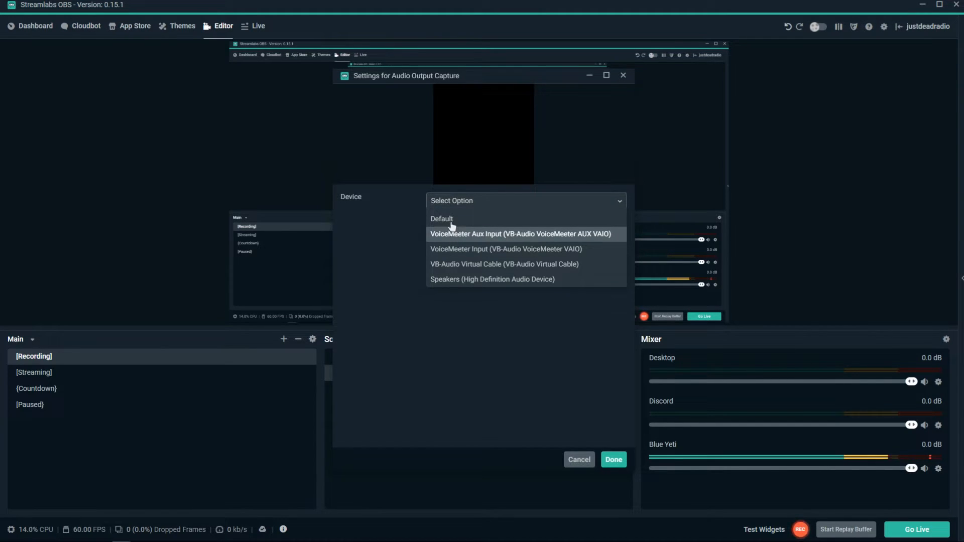
pyautogui.click(520, 233)
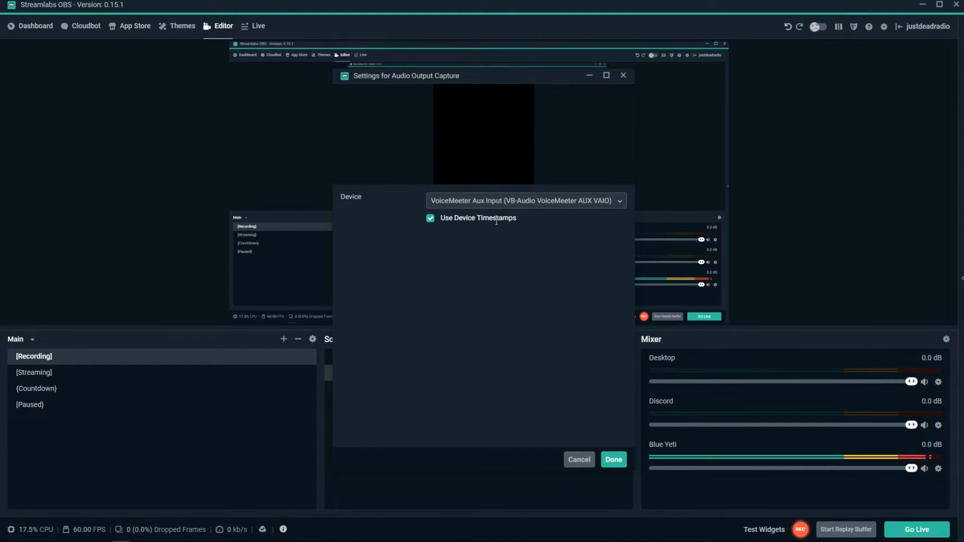
pyautogui.click(612, 459)
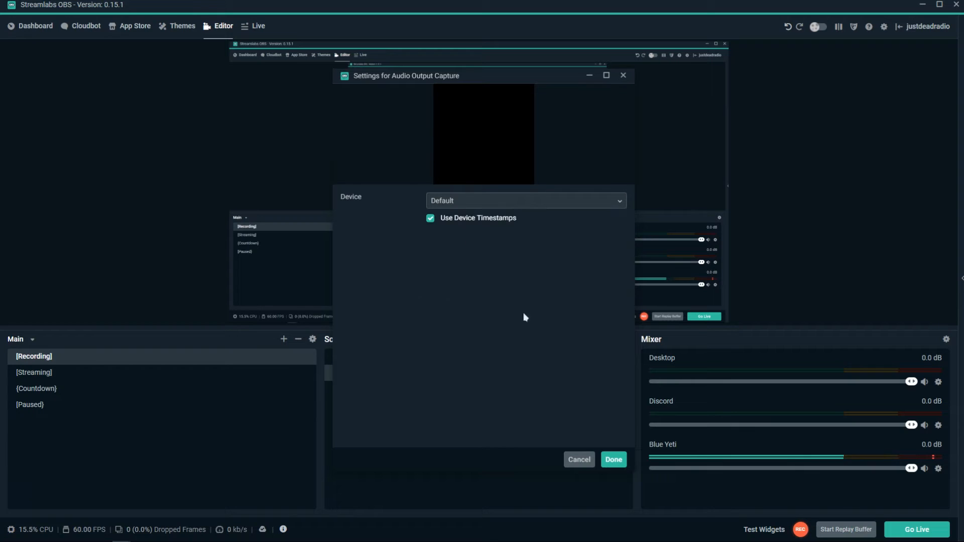
# Confirm the Blue Yeti and Discord sources' capture devices
pyautogui.click(612, 459)
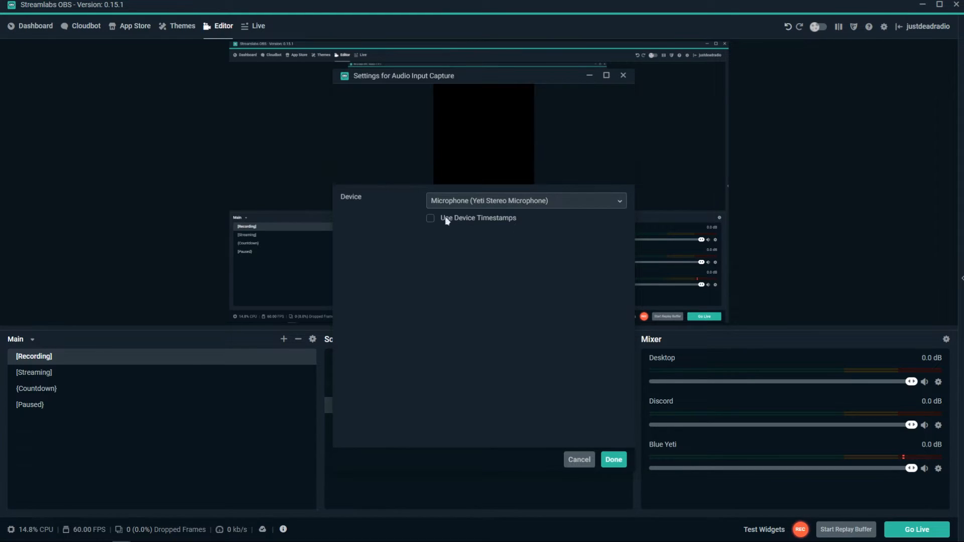
pyautogui.click(612, 460)
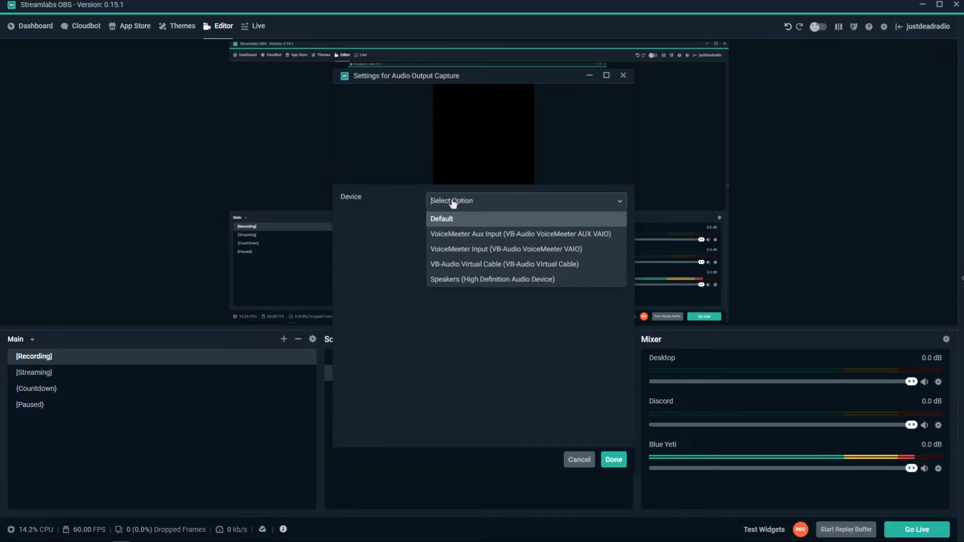
pyautogui.moveTo(470, 258)
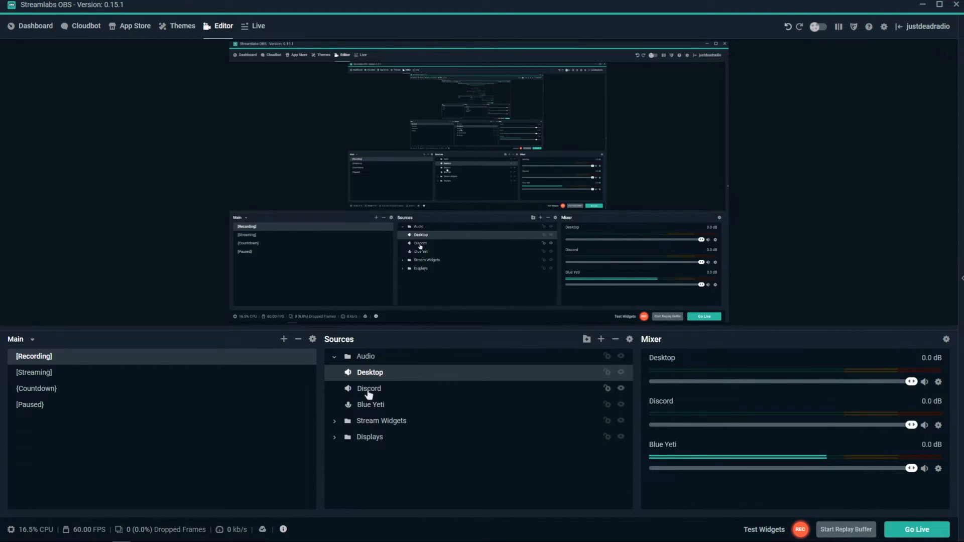
pyautogui.doubleClick(370, 373)
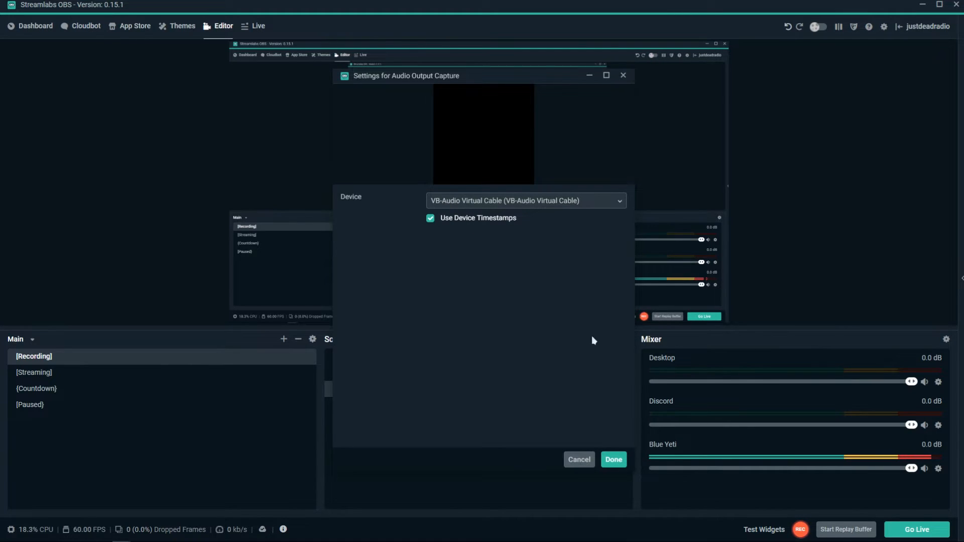
pyautogui.click(613, 460)
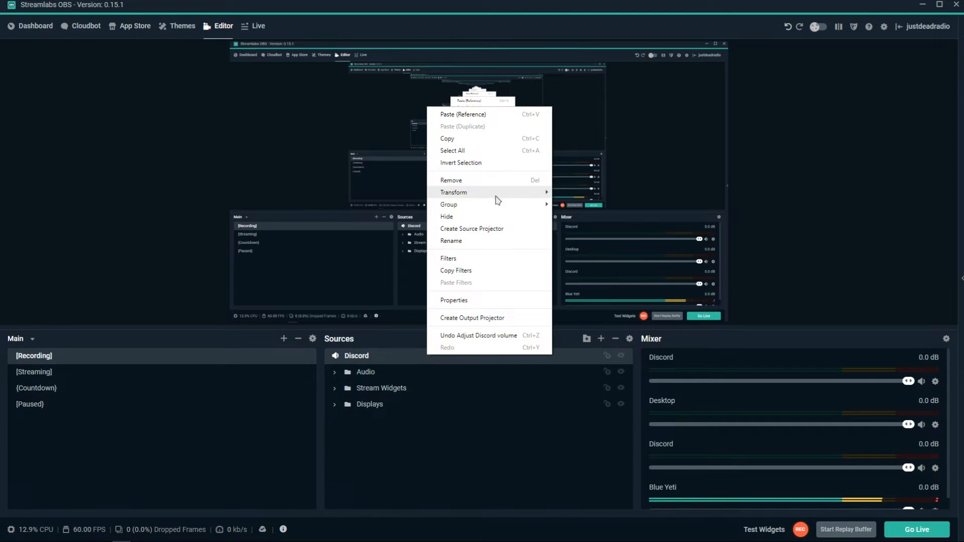
pyautogui.moveTo(454, 192)
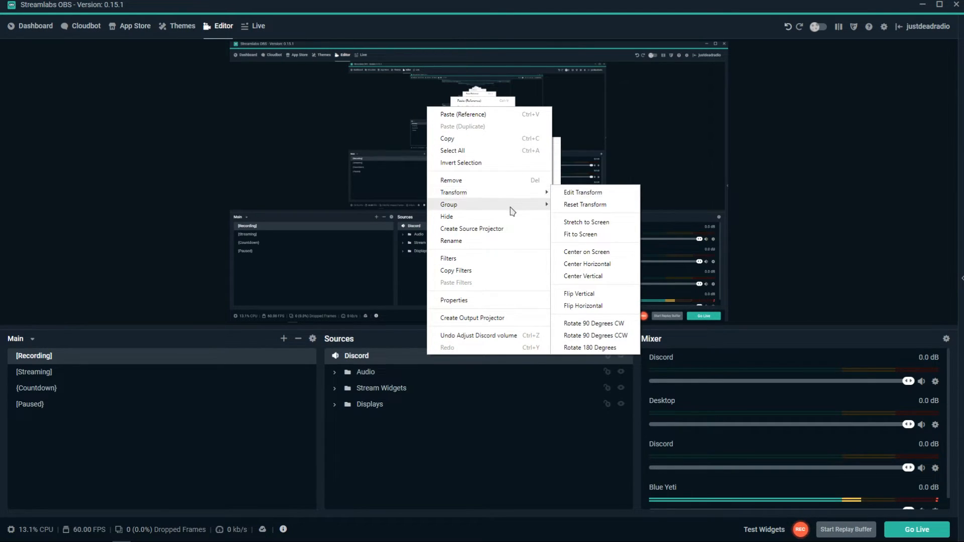
# Check the stray Discord source's filters, then bring up its actions menu to remove it
pyautogui.click(449, 258)
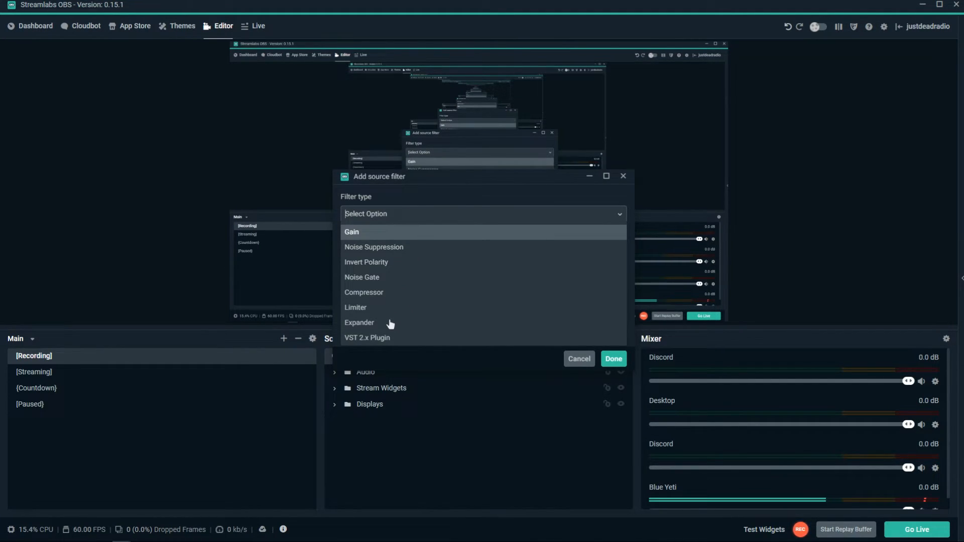
pyautogui.click(351, 232)
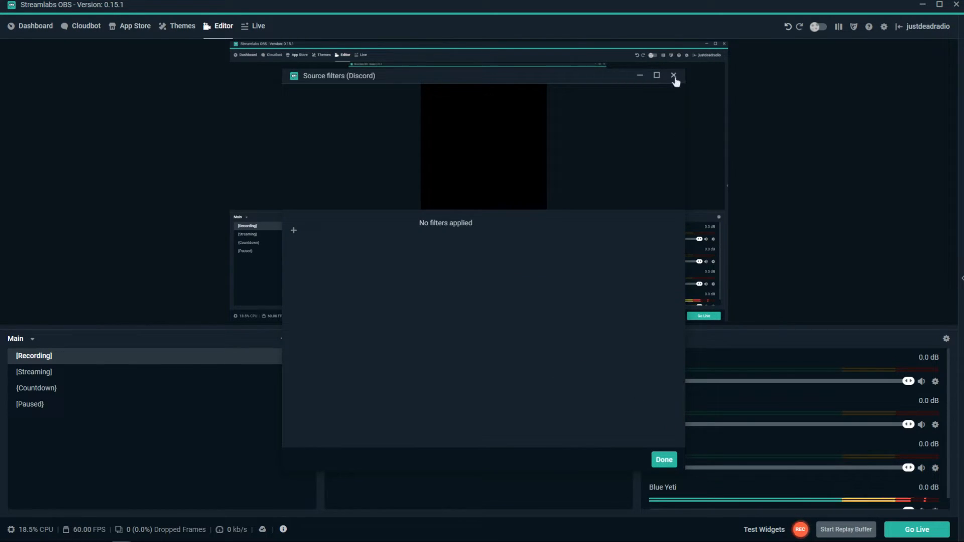
pyautogui.click(673, 75)
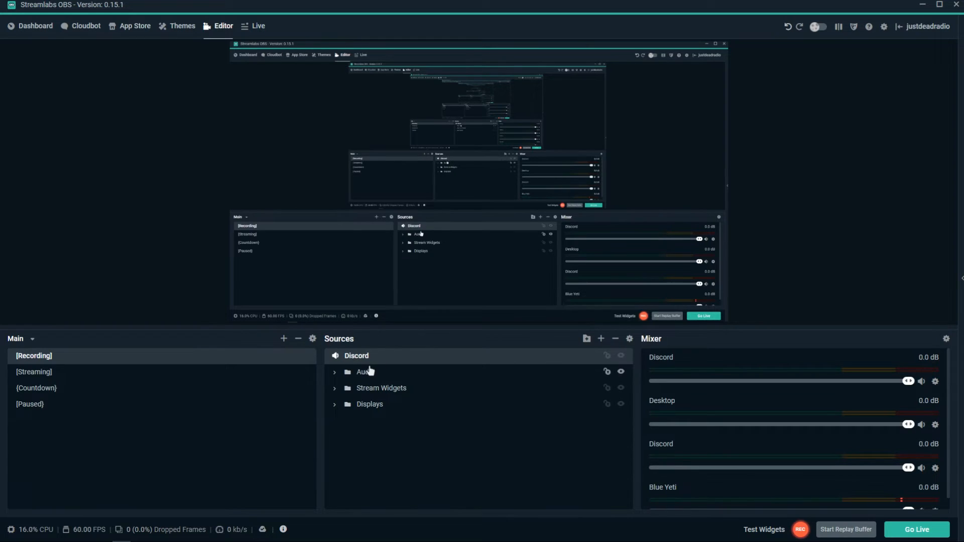
pyautogui.rightClick(356, 356)
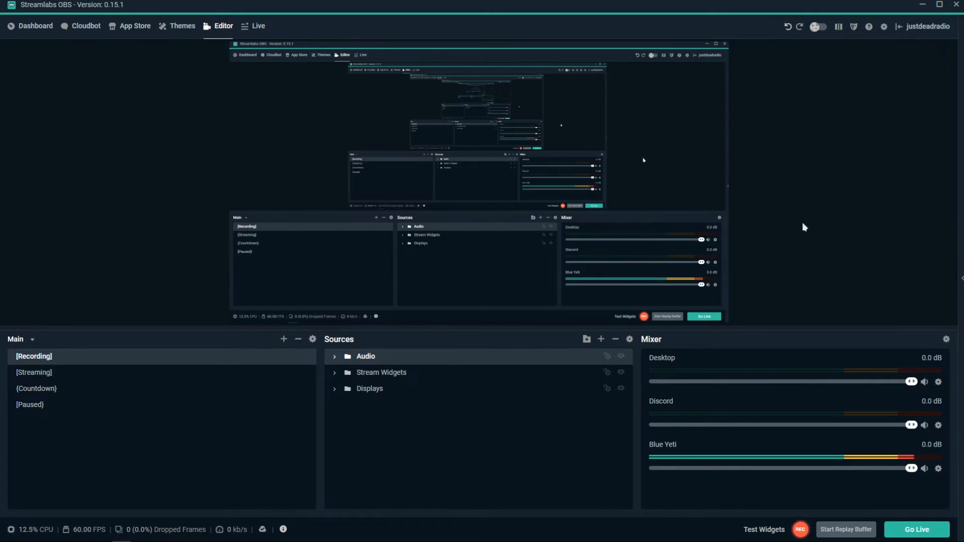
pyautogui.moveTo(884, 26)
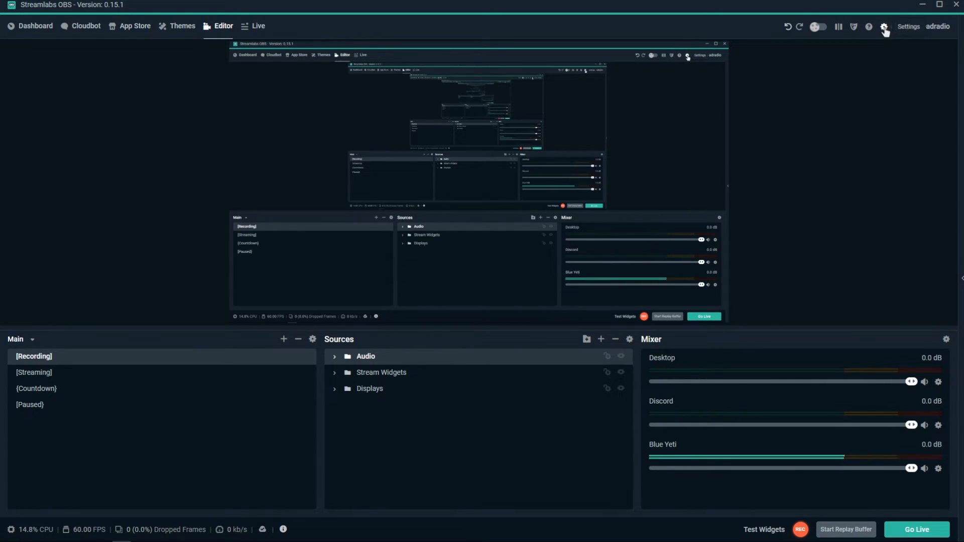
# Review the Output settings: streaming on audio track 6, recording on tracks 1–3, then close
pyautogui.click(884, 26)
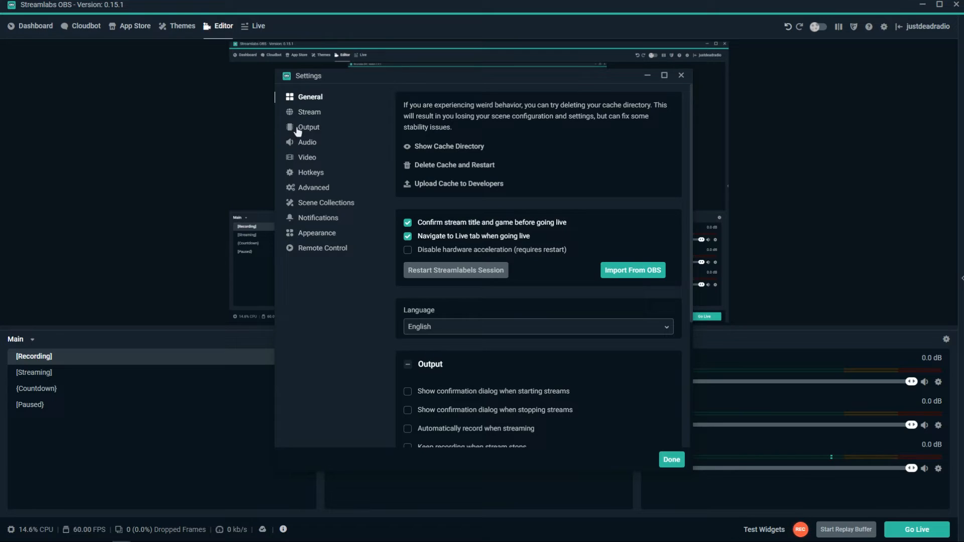
pyautogui.click(308, 127)
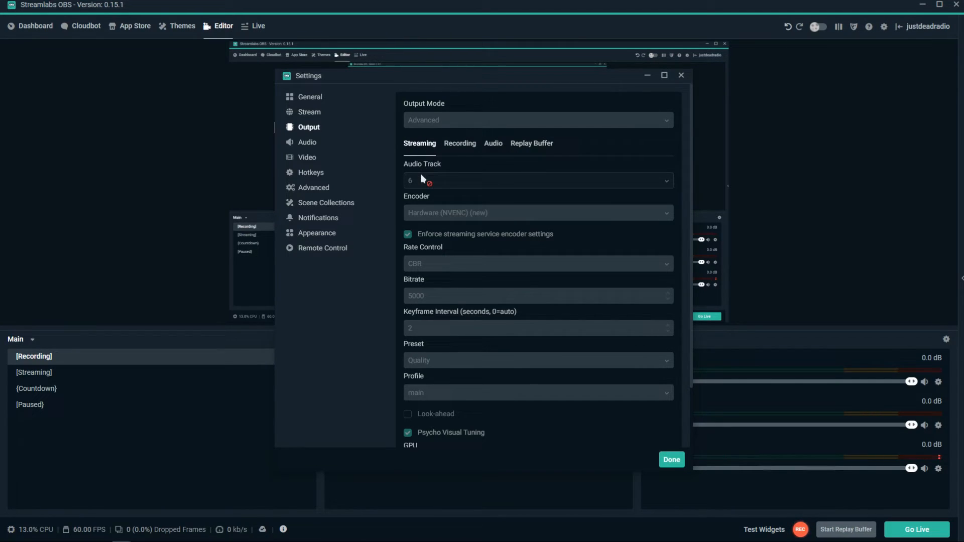
pyautogui.moveTo(477, 192)
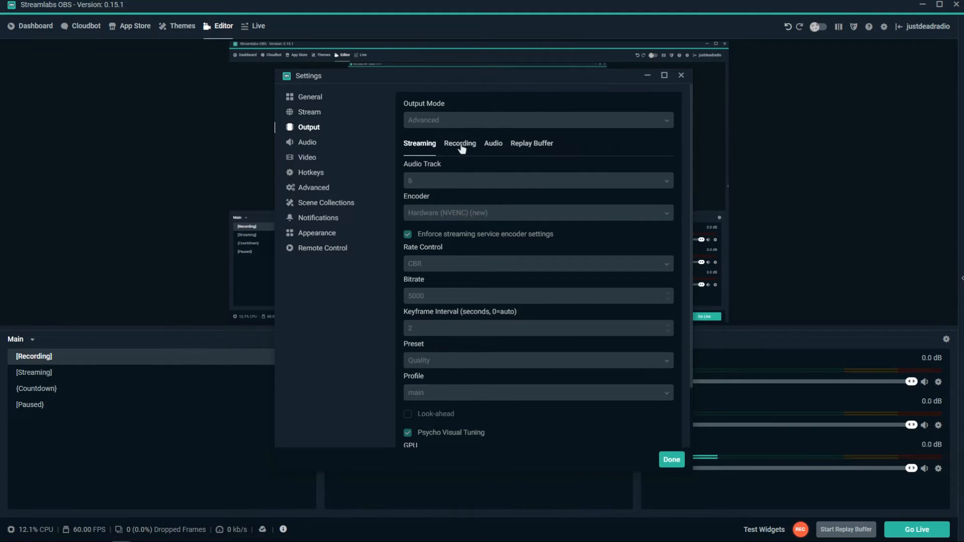
pyautogui.moveTo(506, 185)
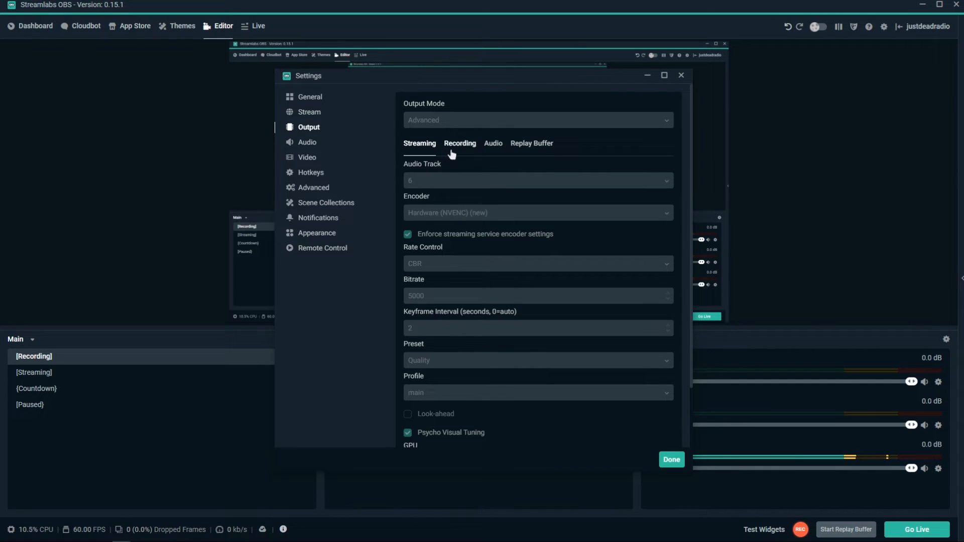
pyautogui.click(459, 143)
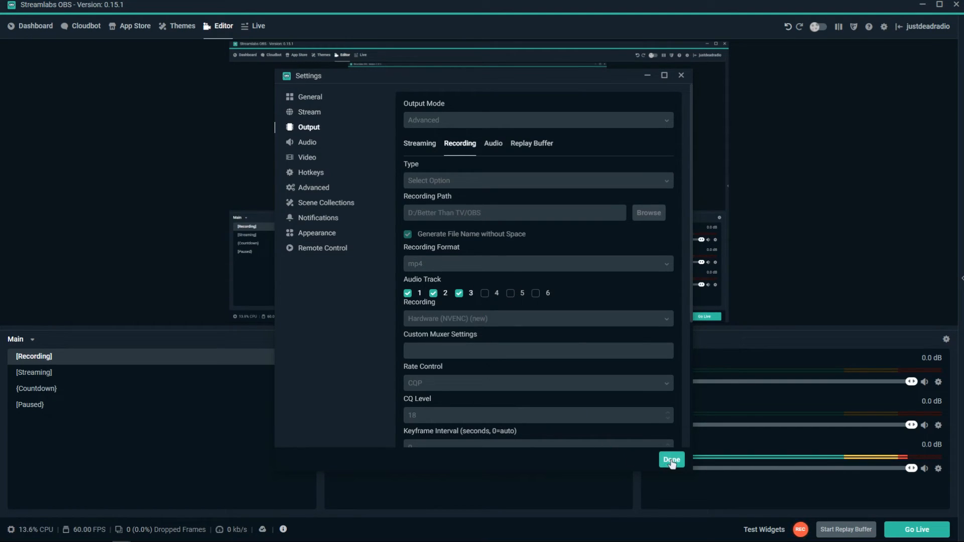
pyautogui.click(671, 460)
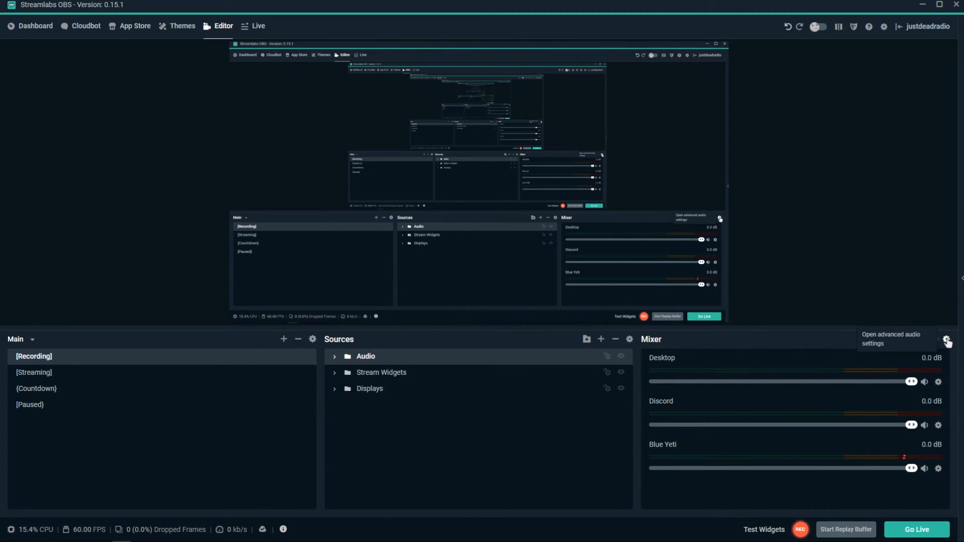
# Put Discord on track 3 in the Mixer's Advanced Audio Settings
pyautogui.click(946, 340)
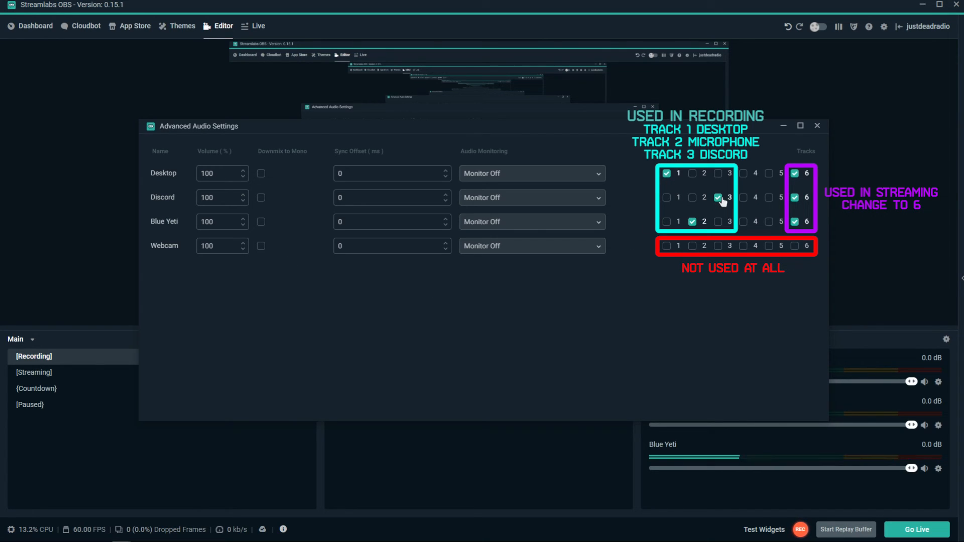
pyautogui.click(717, 197)
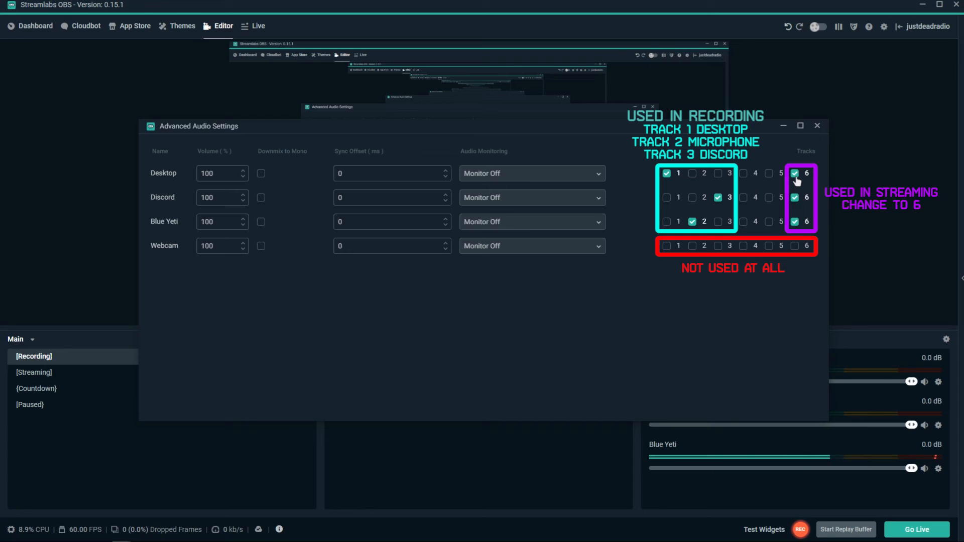
pyautogui.moveTo(794, 205)
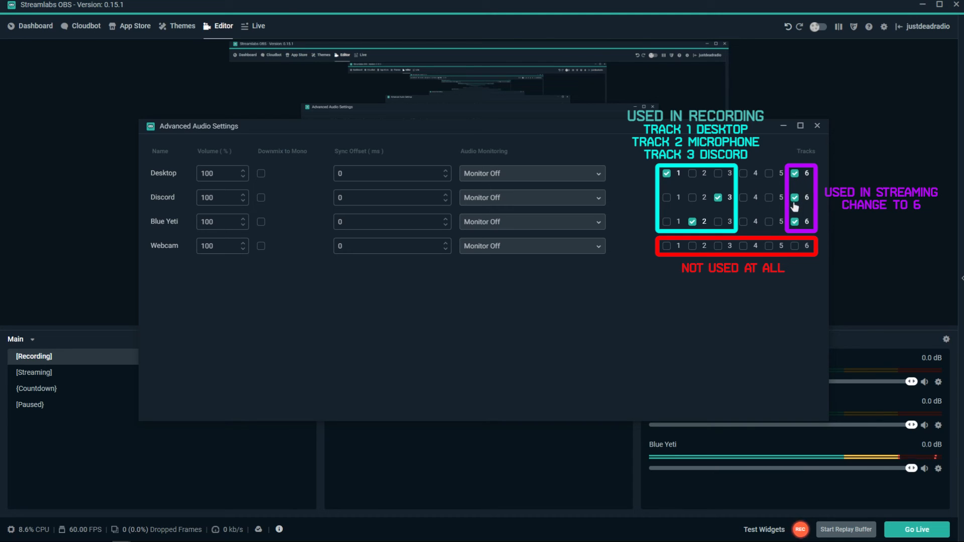